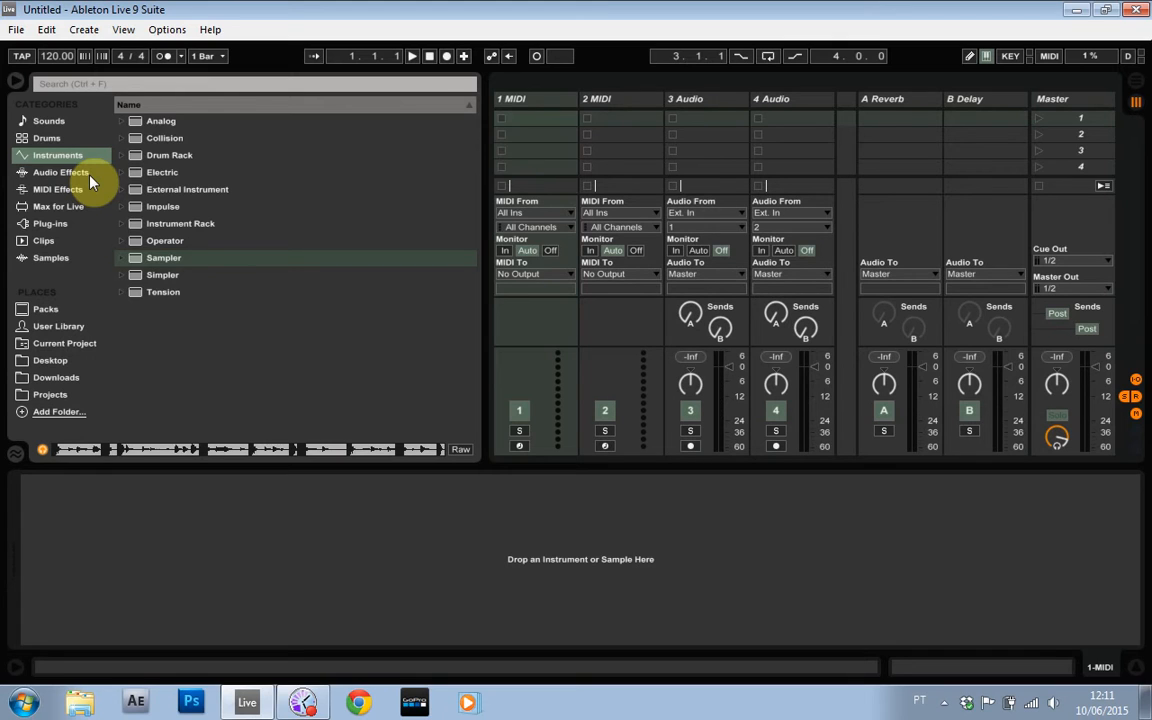
# Step: Create a new MIDI clip on the first MIDI track and draw a C3 note in it
pyautogui.doubleClick(536, 118)
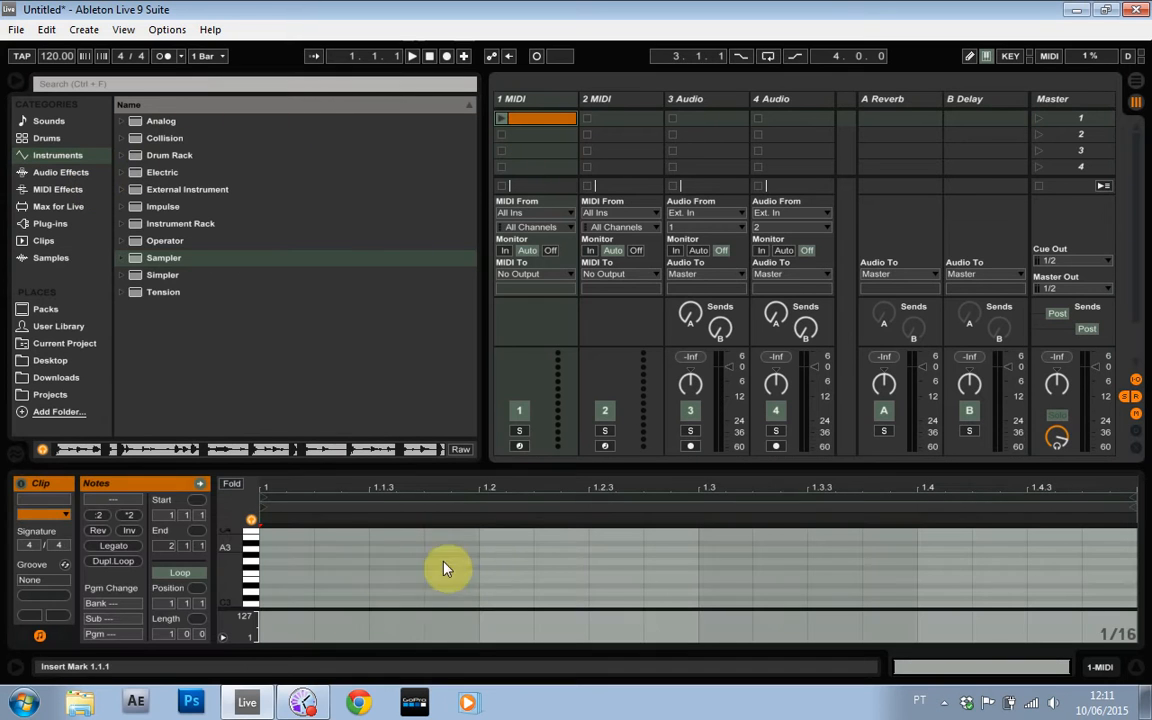
pyautogui.click(284, 596)
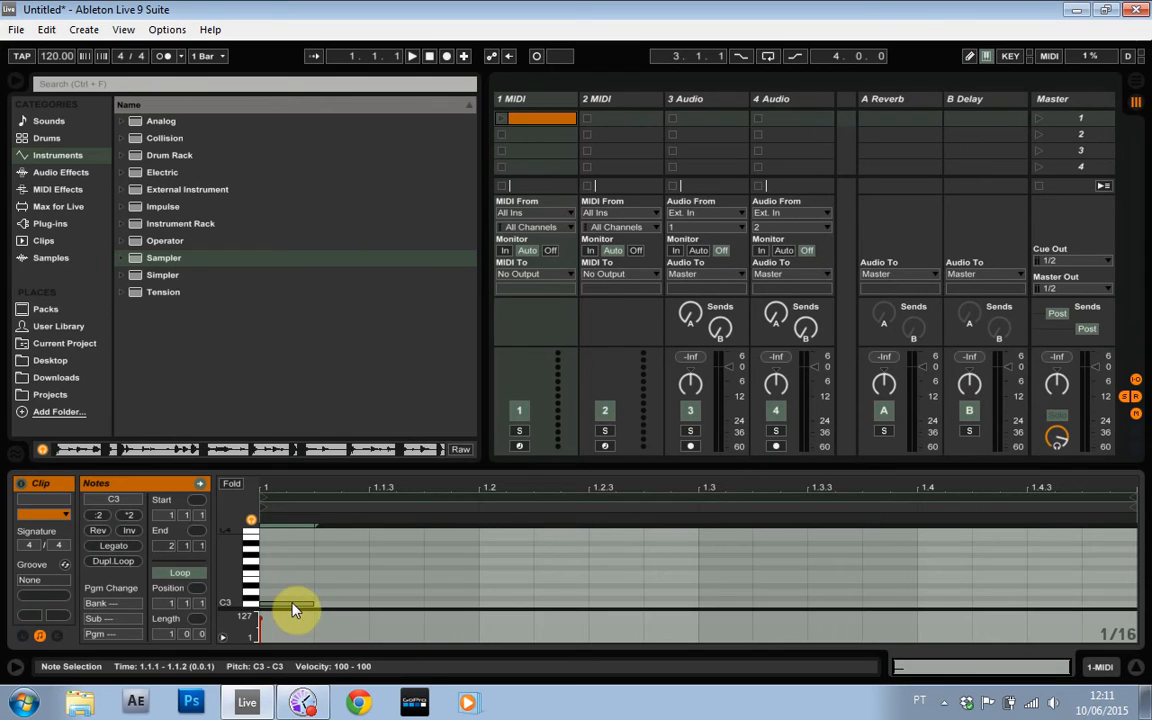
pyautogui.moveTo(296, 600); pyautogui.dragTo(296, 602)
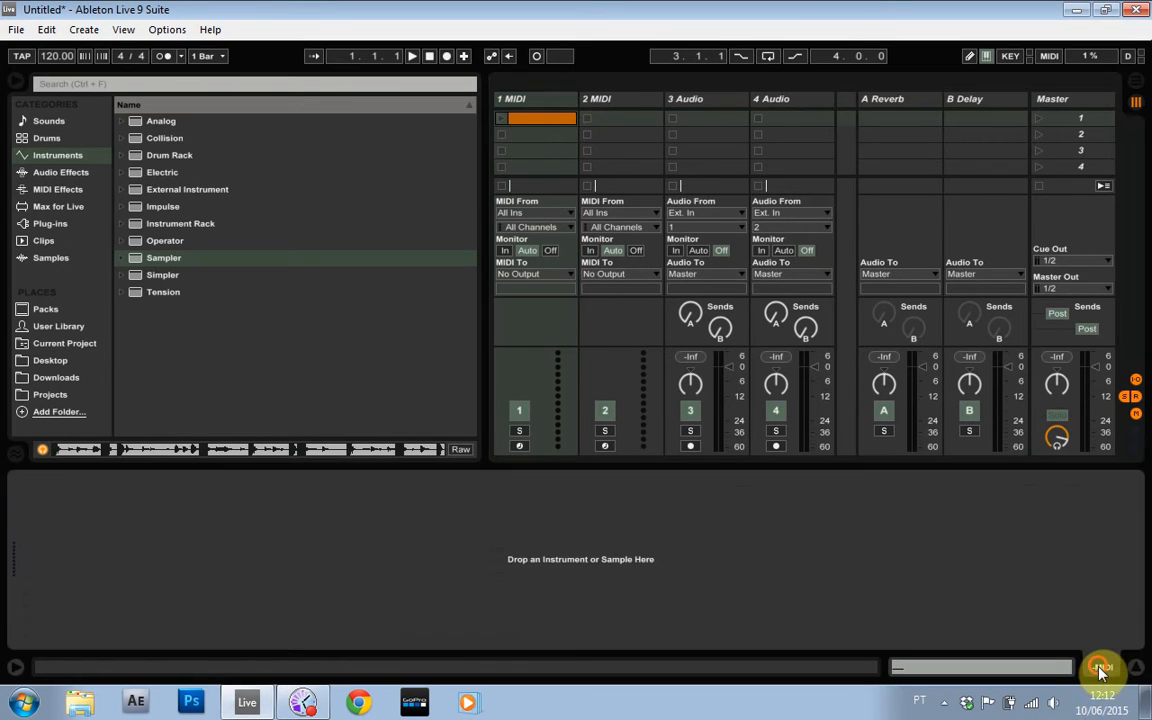
# Step: Load a Sampler instrument onto the first MIDI track
pyautogui.click(164, 256)
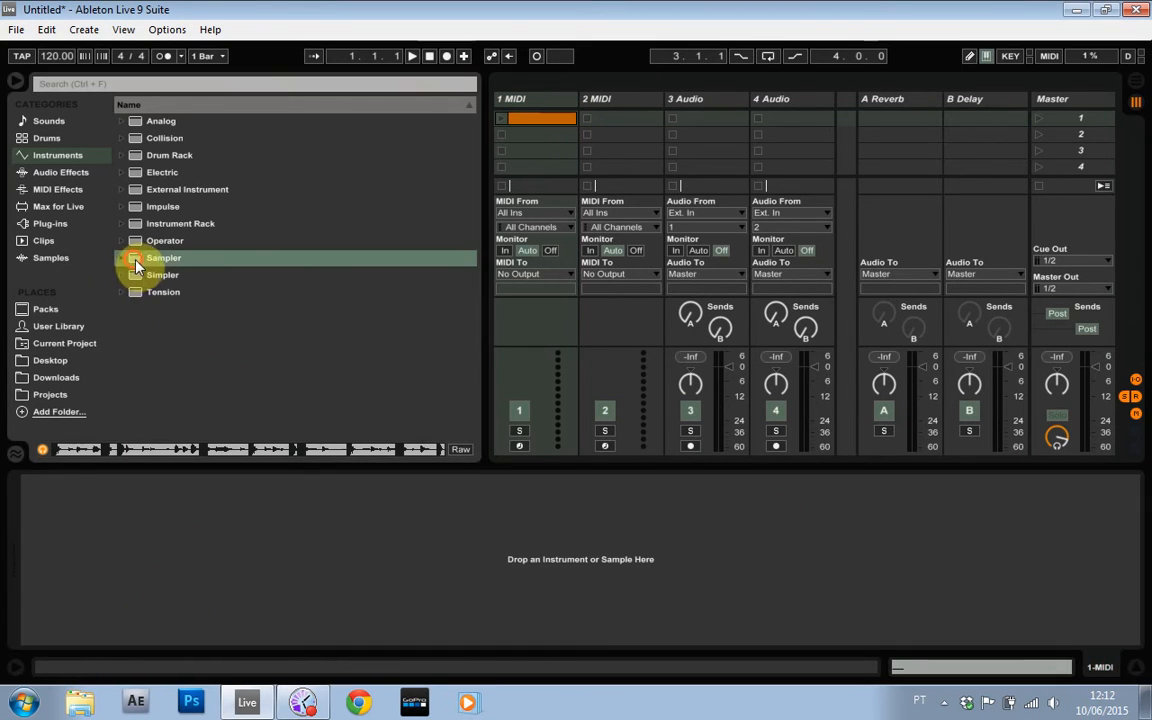
pyautogui.doubleClick(164, 256)
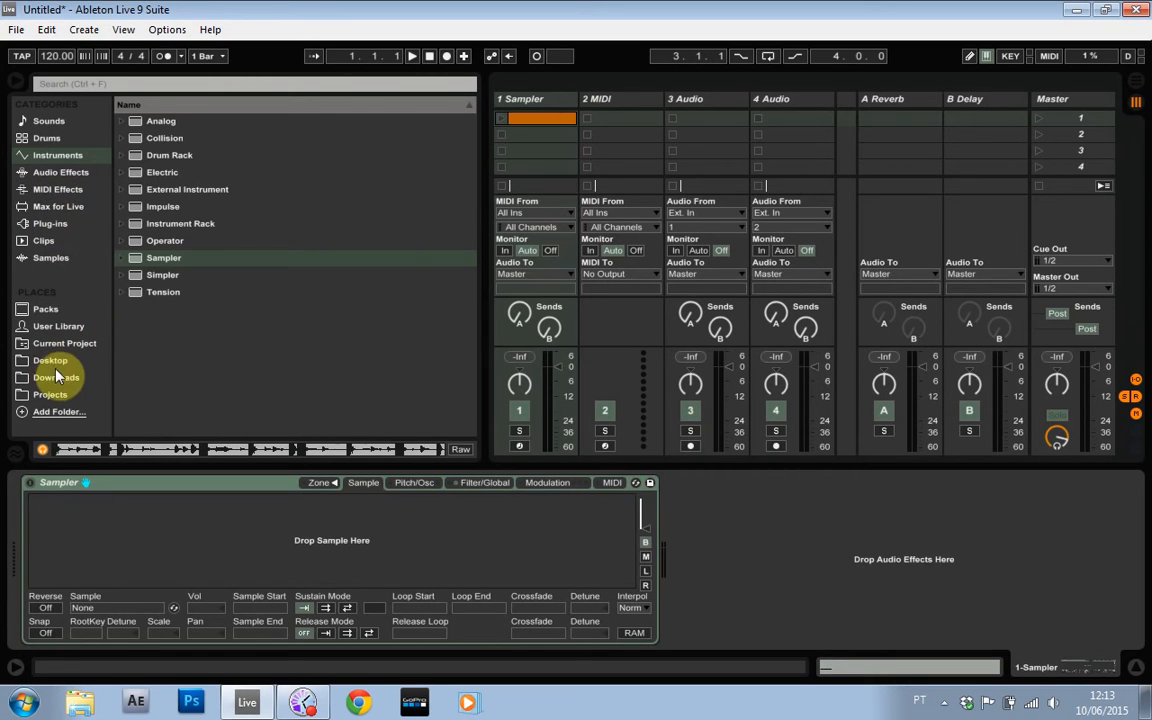
# Step: Browse to Desktop > snare machine Project > Samples > Processed > Crop for the snare WAVs
pyautogui.click(50, 360)
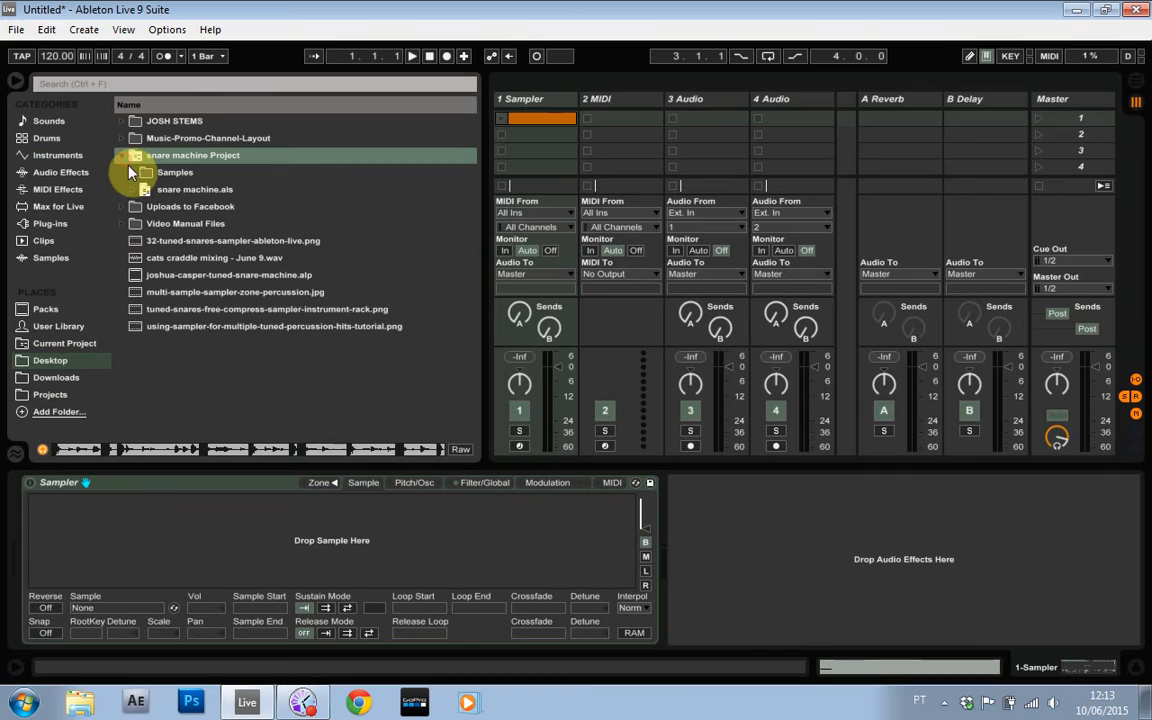
pyautogui.click(146, 172)
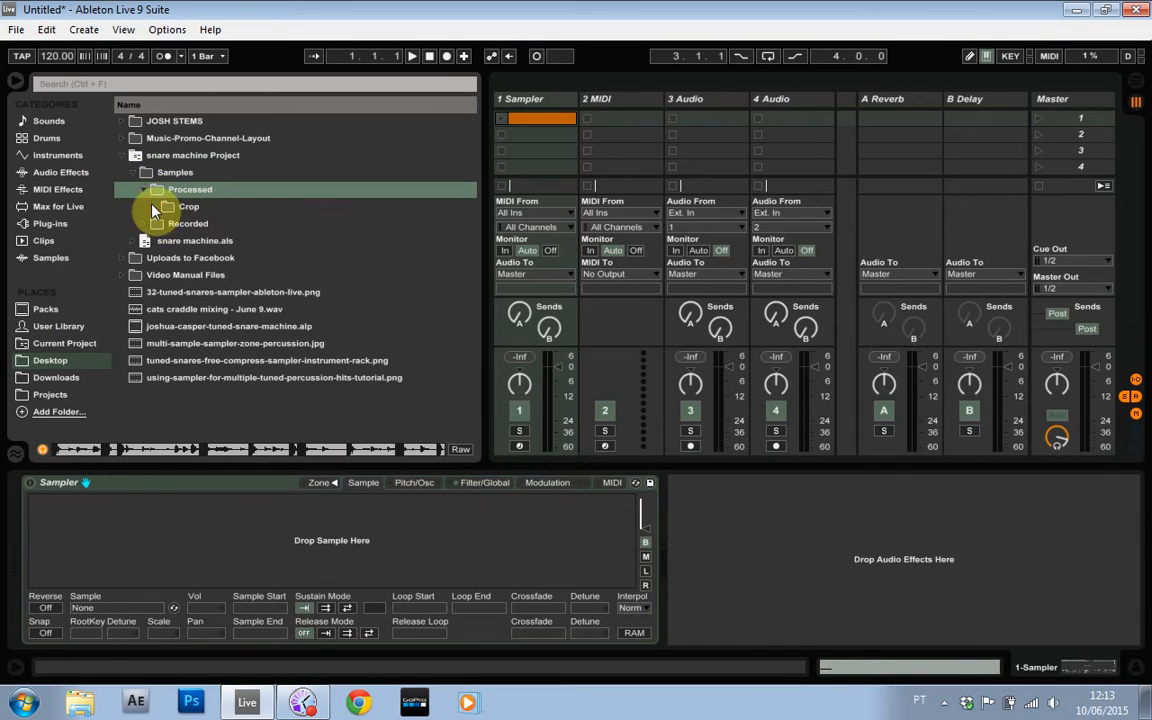
pyautogui.click(168, 206)
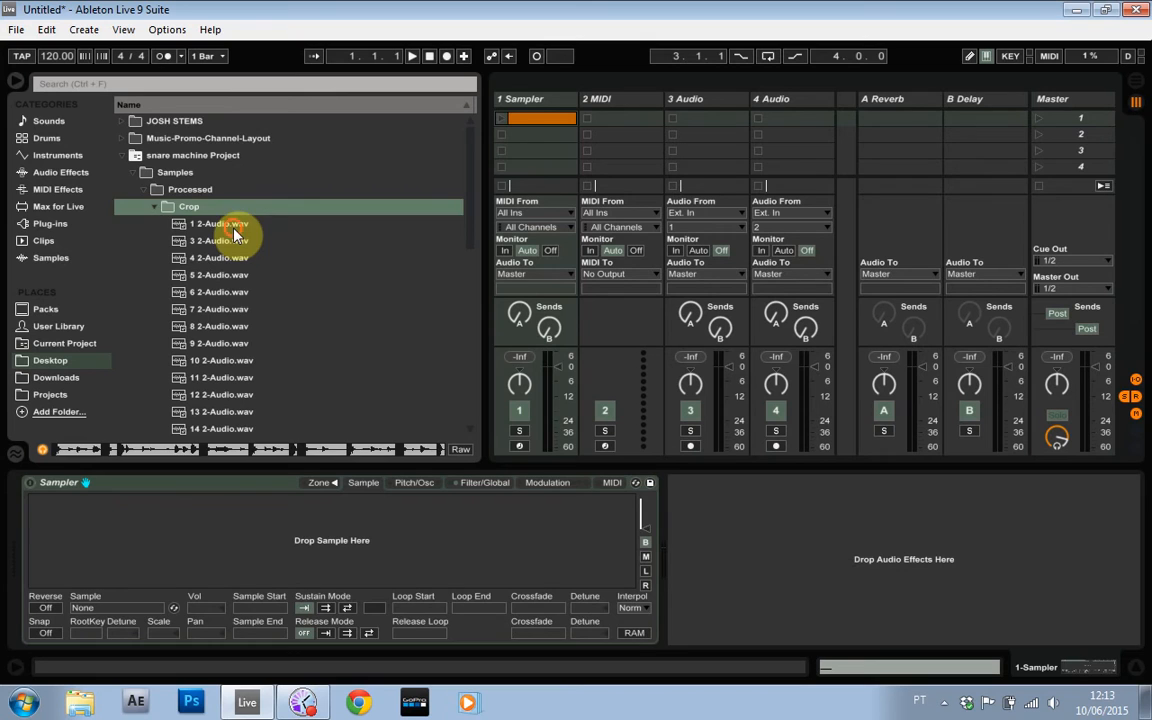
pyautogui.scroll(-3)
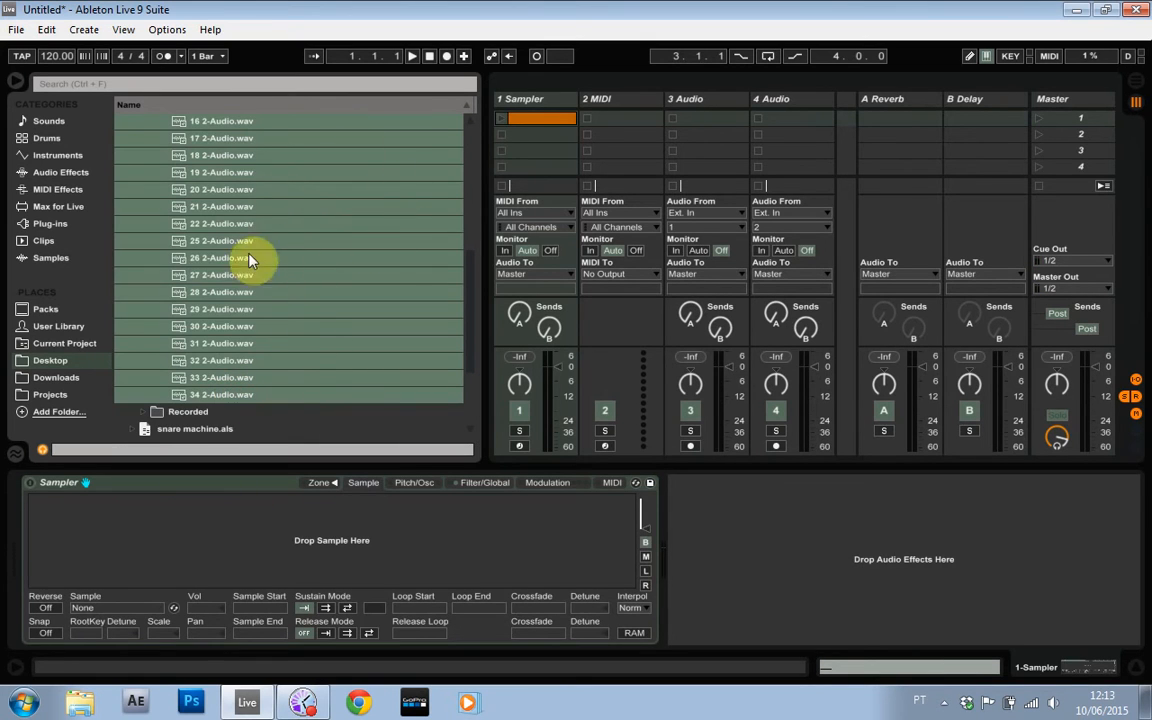
pyautogui.moveTo(340, 550)
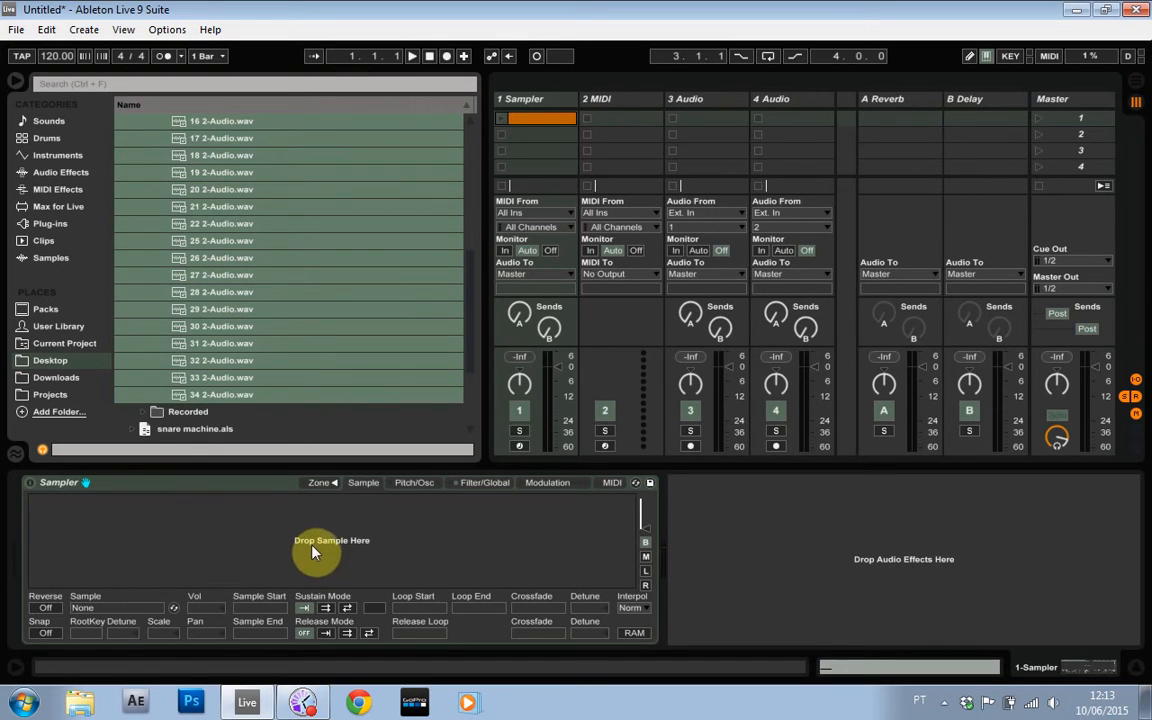
pyautogui.moveTo(204, 332)
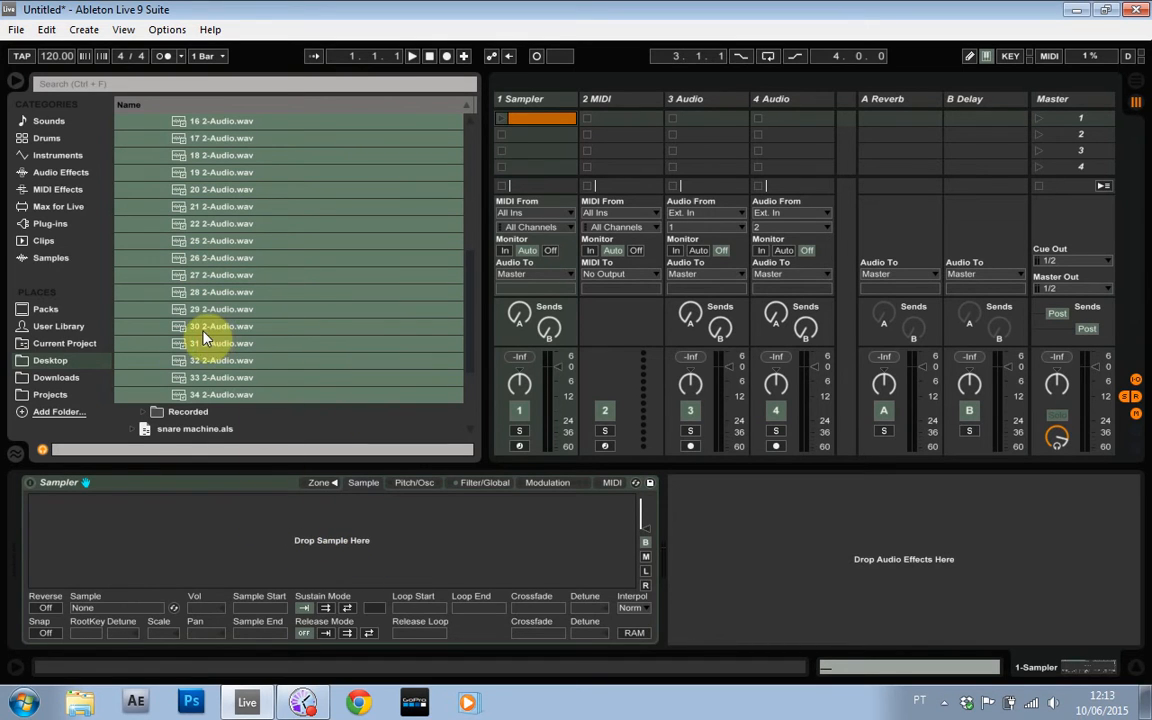
pyautogui.moveTo(216, 344)
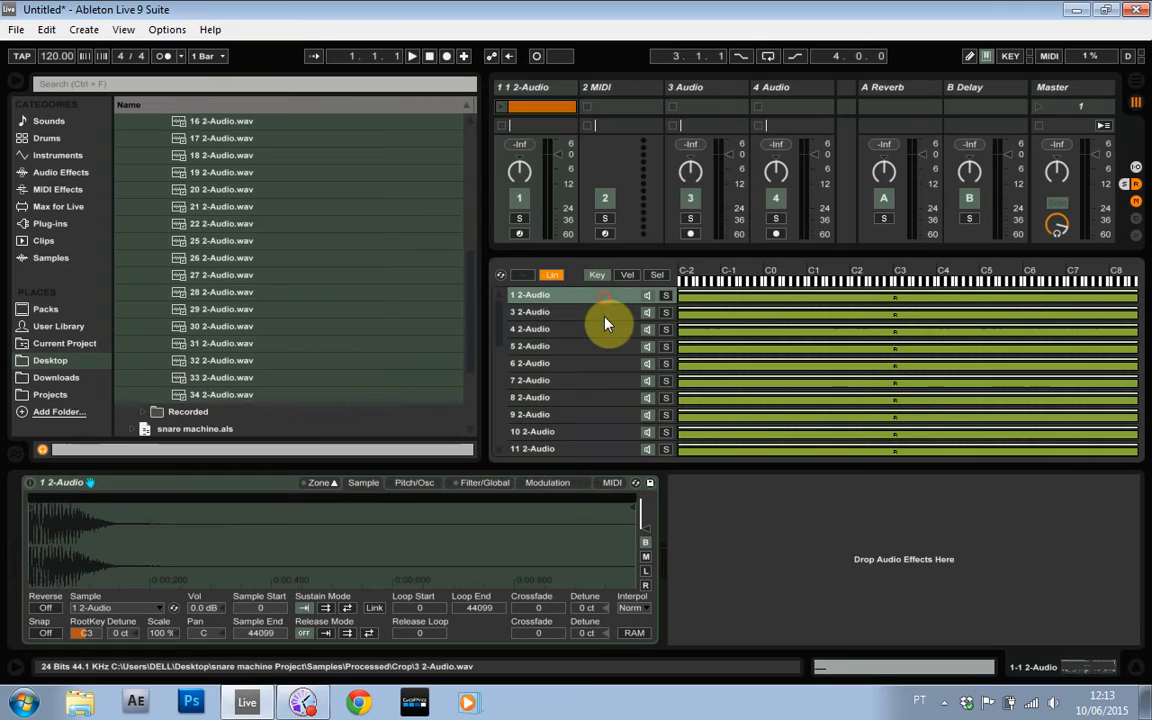
# Step: Name the first Sampler zones 'snare 1 - A2' and 'snare F#2' in the Zone editor
pyautogui.scroll(-3)
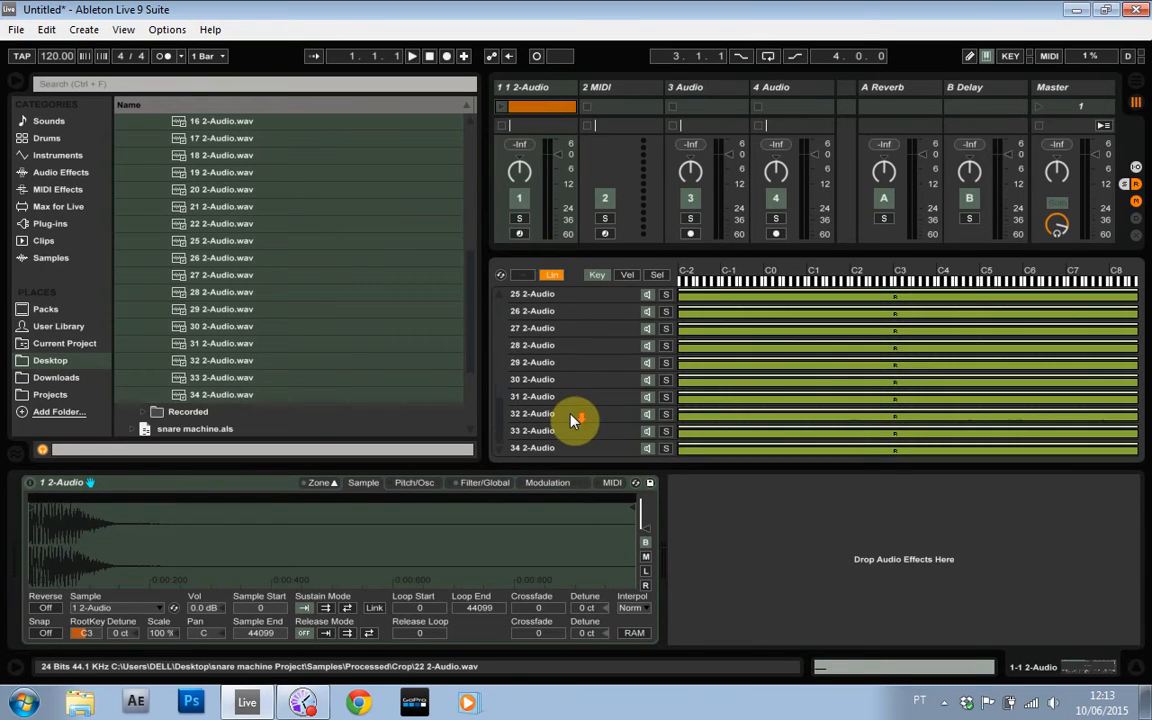
pyautogui.scroll(3)
pyautogui.write('snare F')
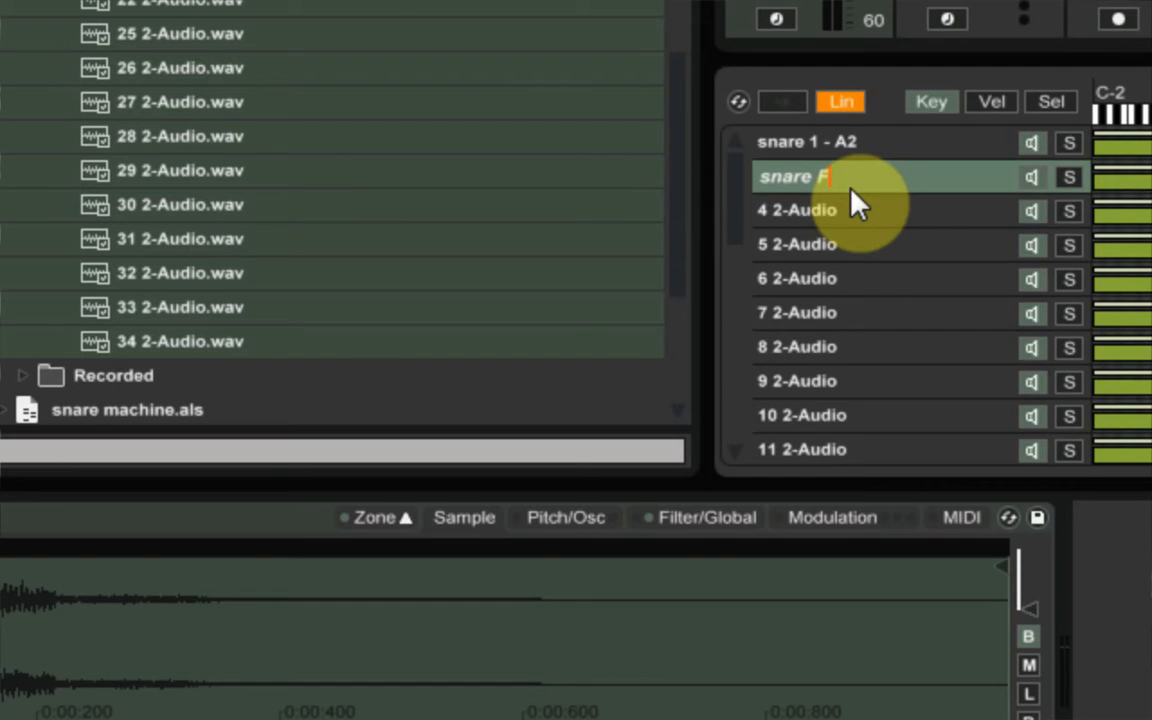
pyautogui.write('#2')
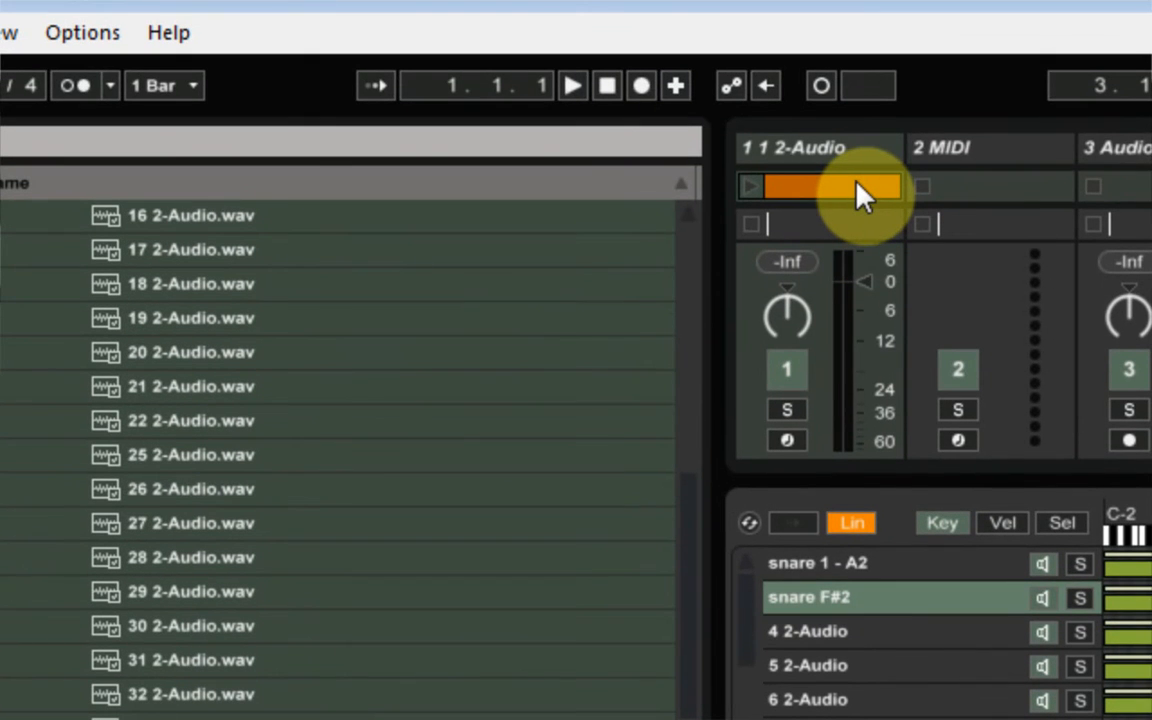
pyautogui.moveTo(856, 196)
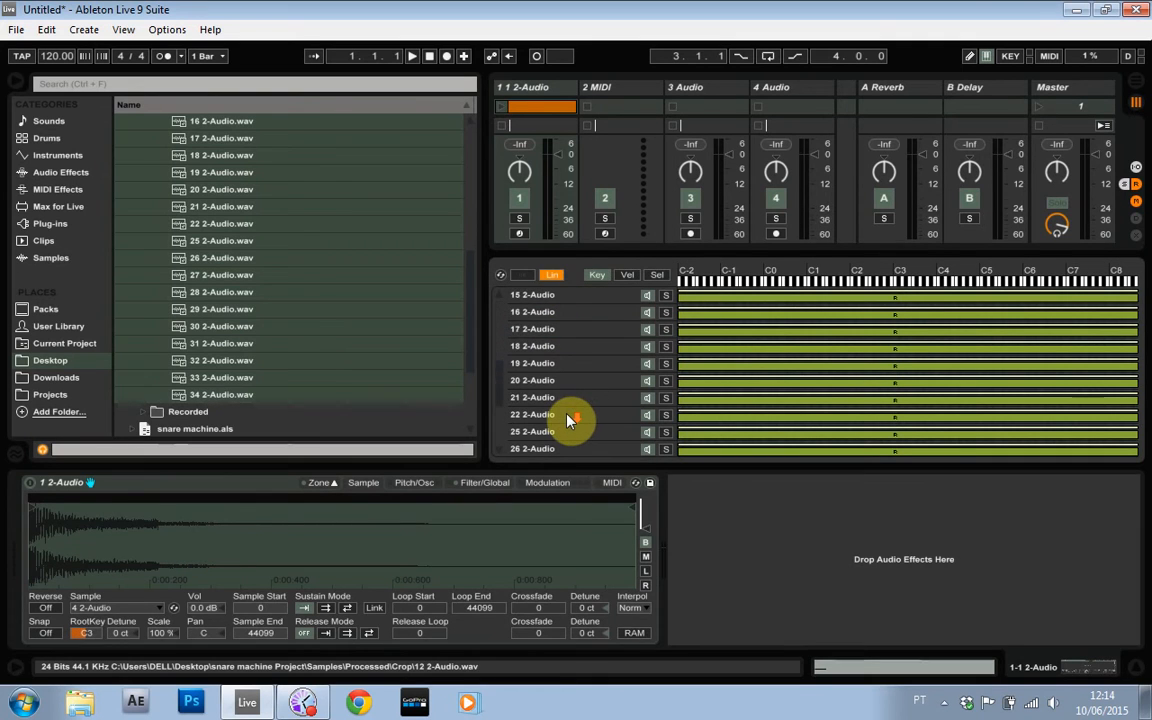
pyautogui.scroll(3)
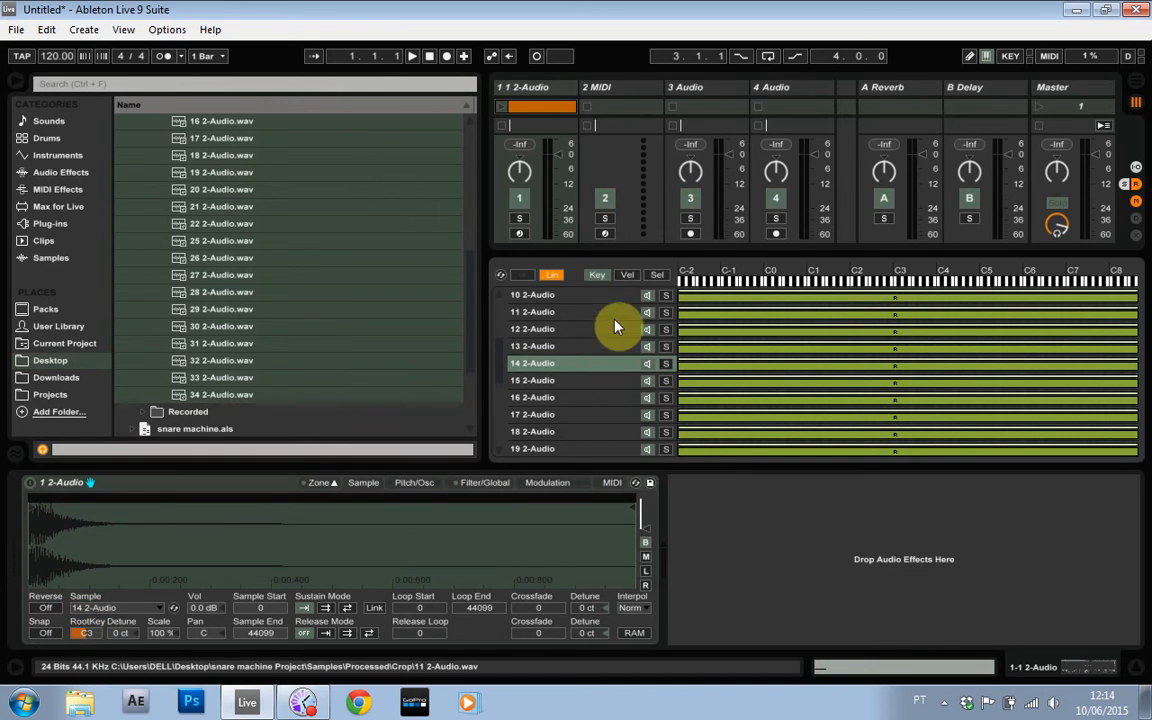
# Step: Check the A2 note in the clip editor before showing the Sampler's selector zones
pyautogui.click(656, 274)
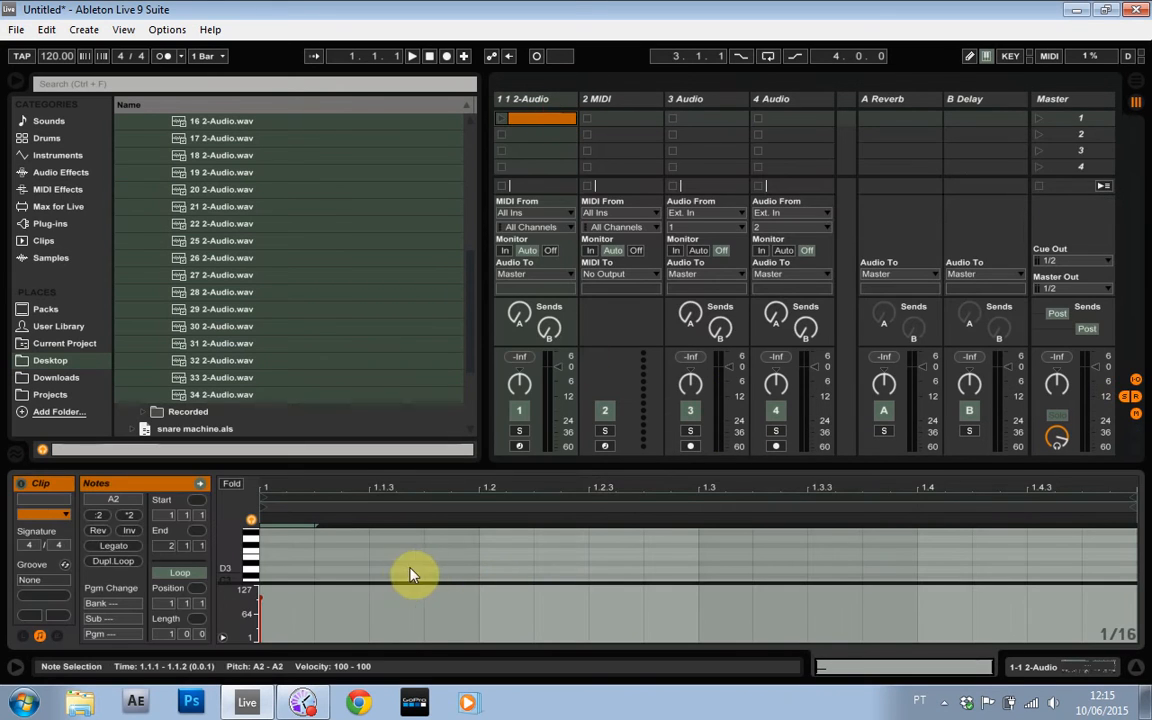
pyautogui.moveTo(404, 620)
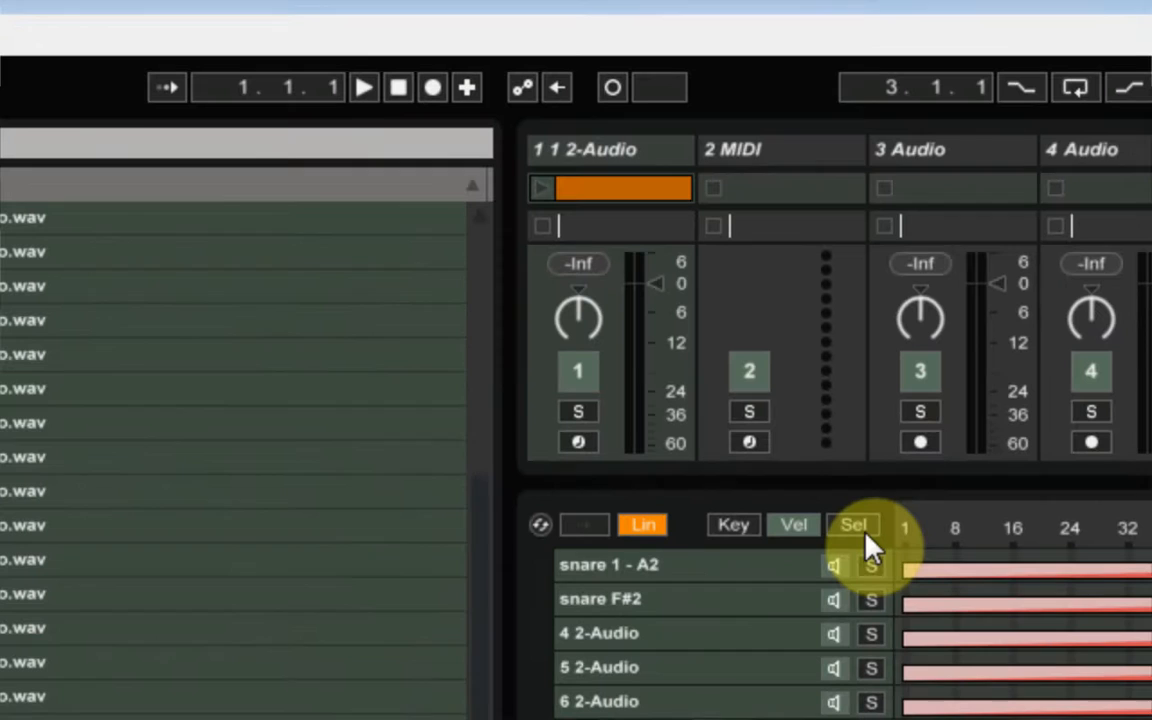
# Step: Select all snare zones in the selector view and bring up their context menu
pyautogui.click(854, 524)
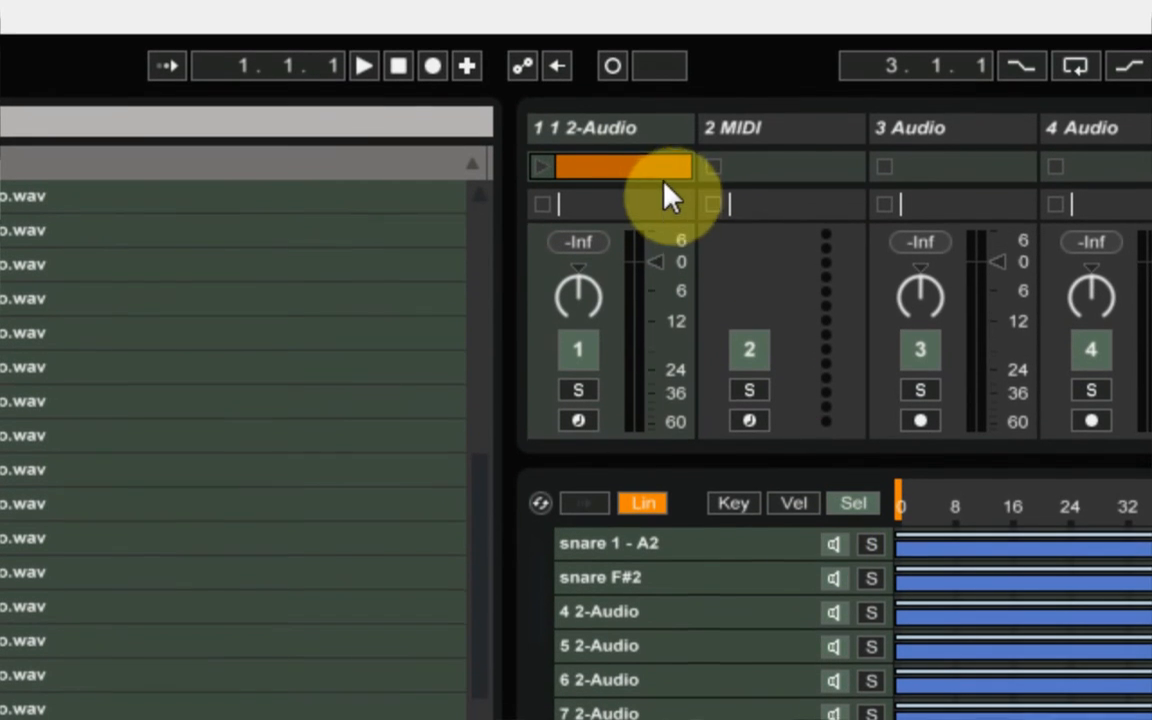
pyautogui.scroll(-3)
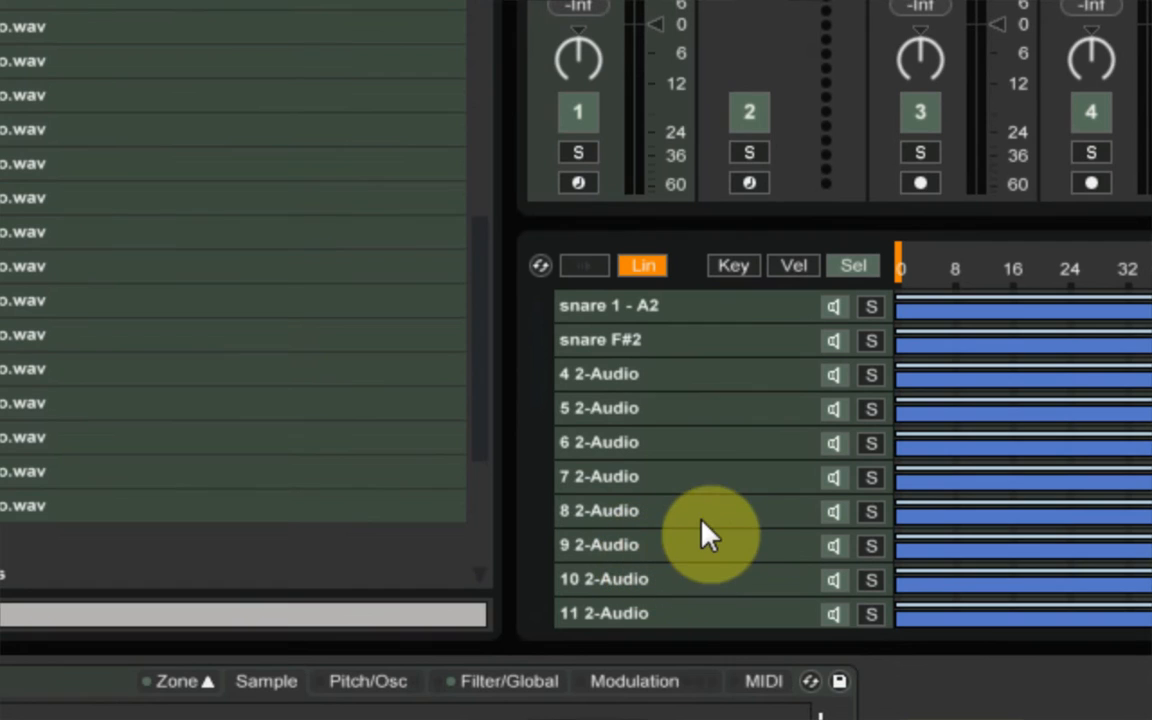
pyautogui.moveTo(696, 544)
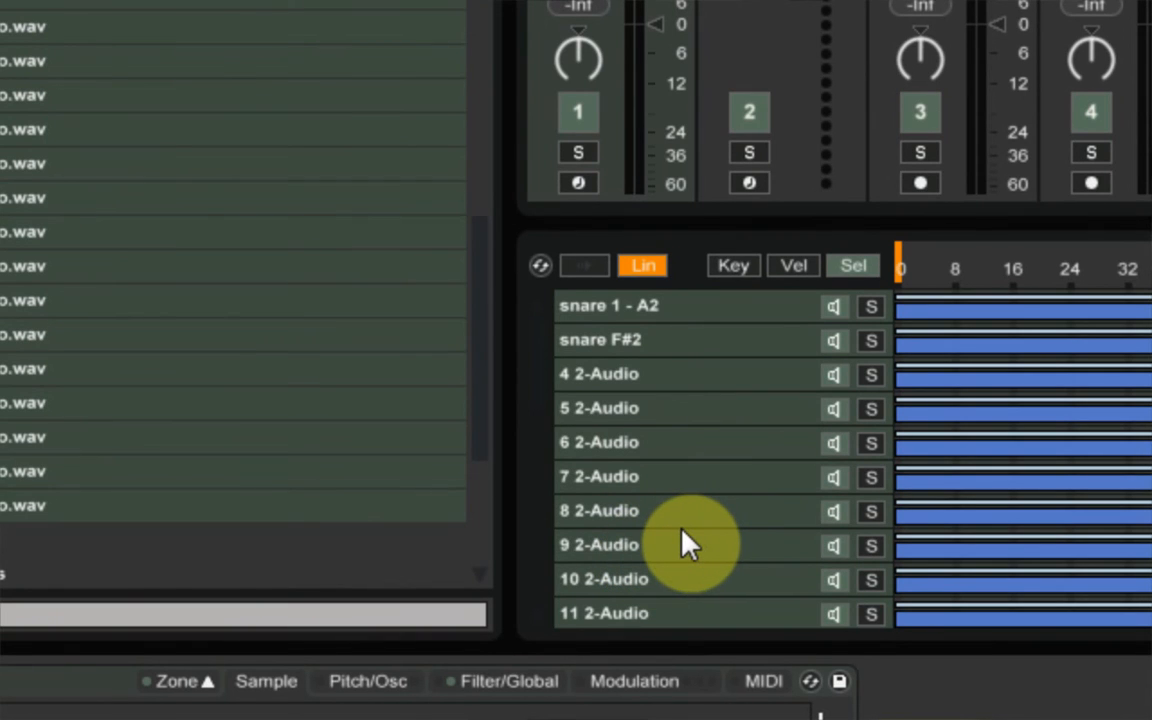
pyautogui.moveTo(680, 530)
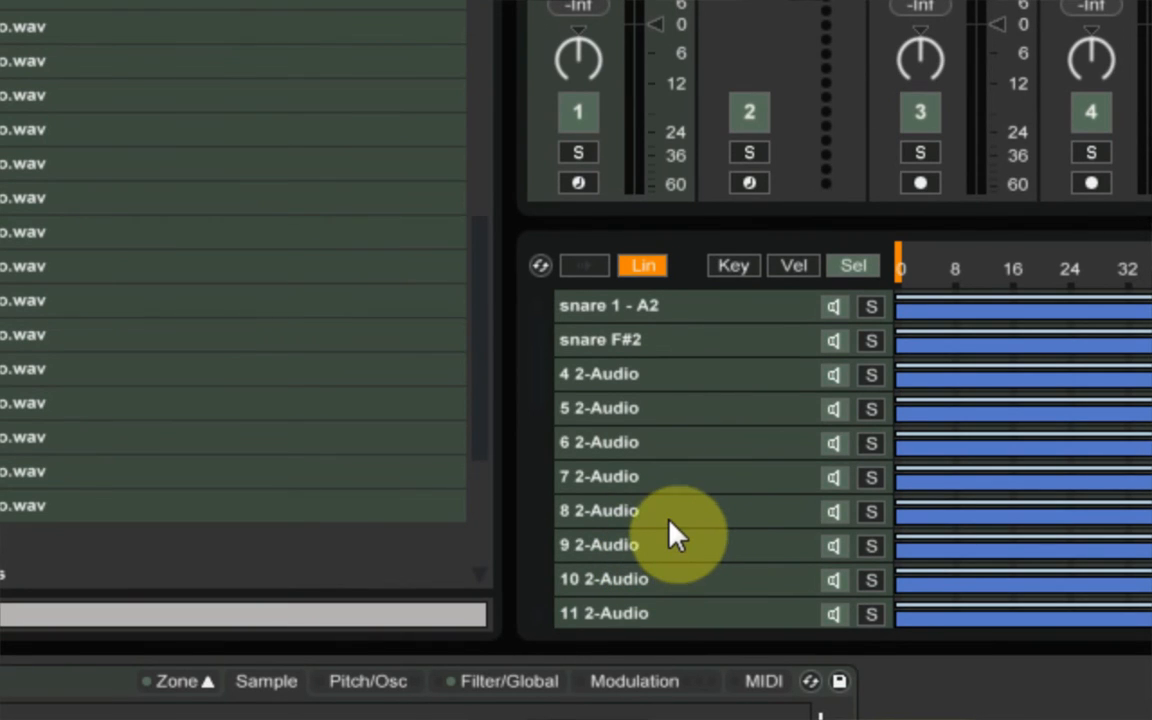
pyautogui.moveTo(664, 516)
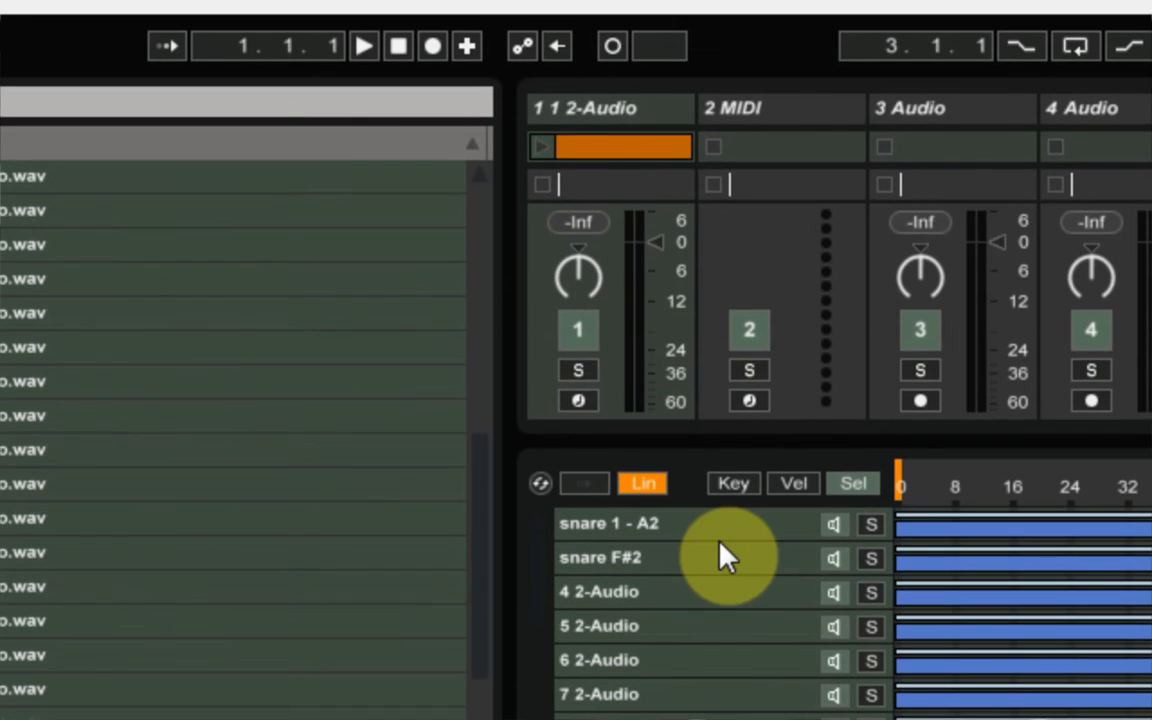
pyautogui.scroll(-3)
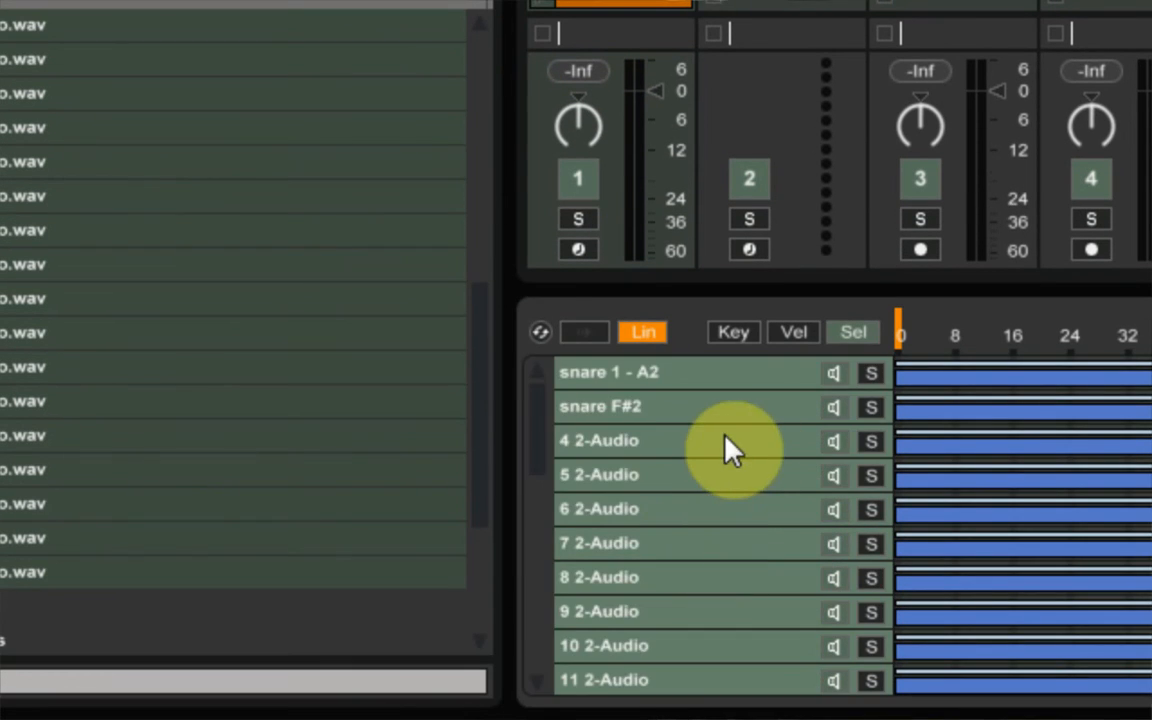
pyautogui.rightClick(730, 444)
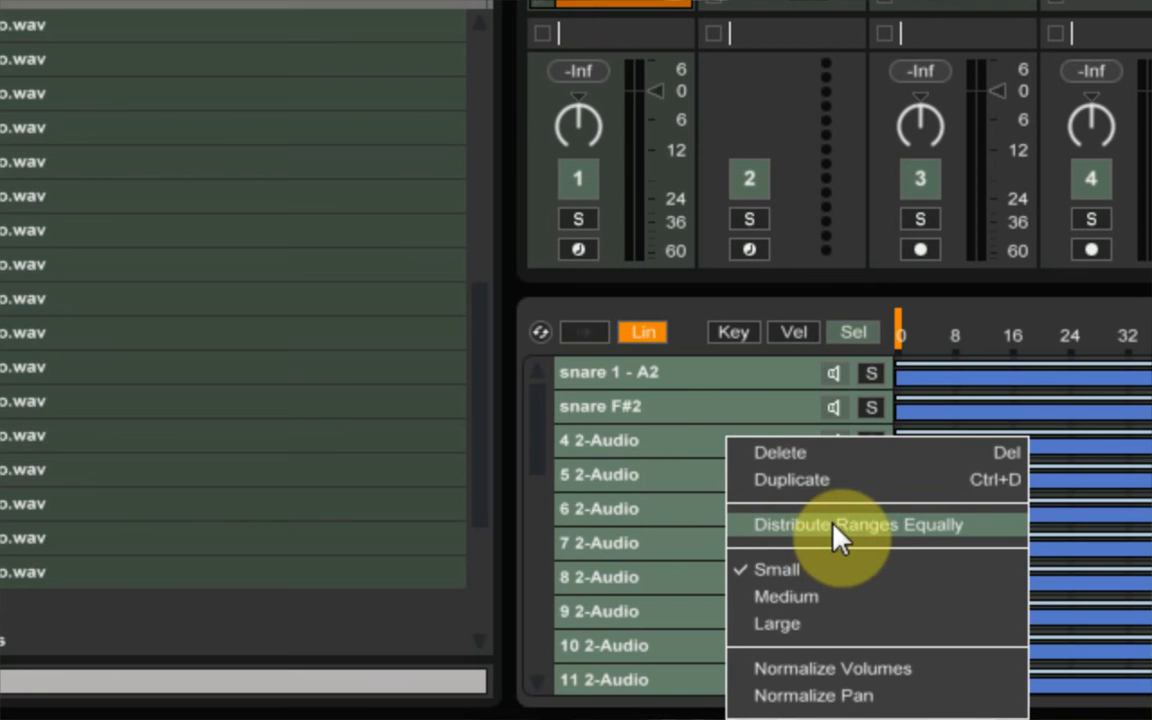
# Step: Distribute the snare zones' selector ranges equally so each gets its own slice
pyautogui.click(856, 524)
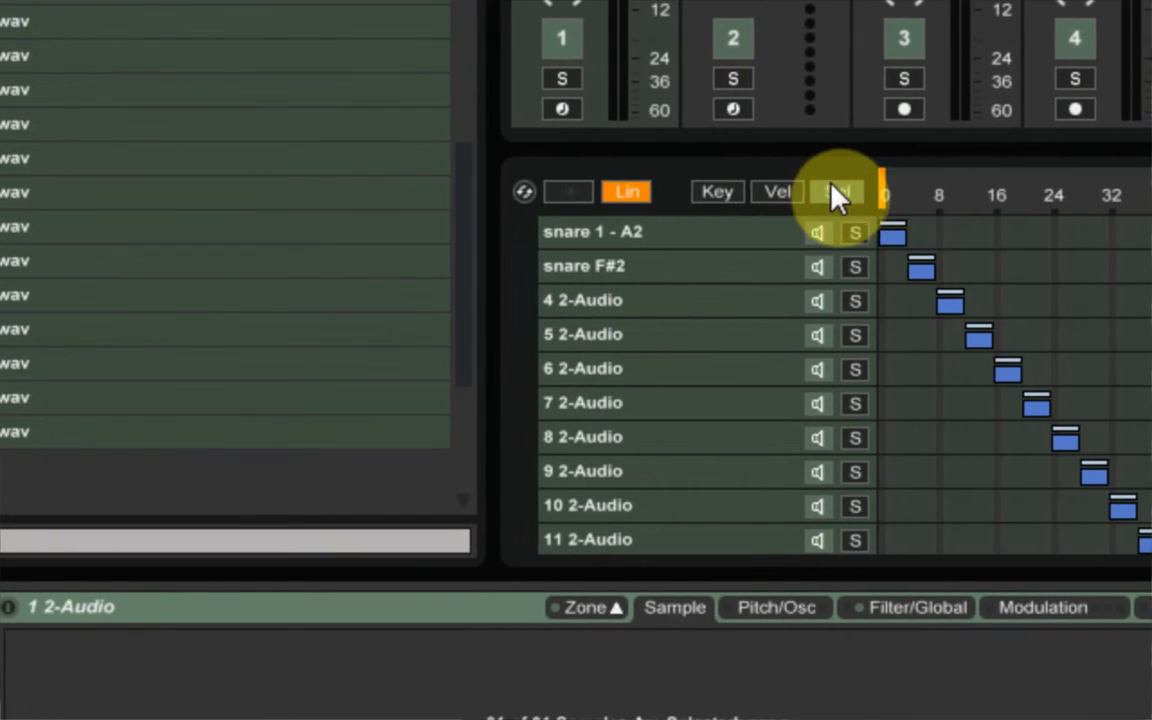
pyautogui.click(832, 192)
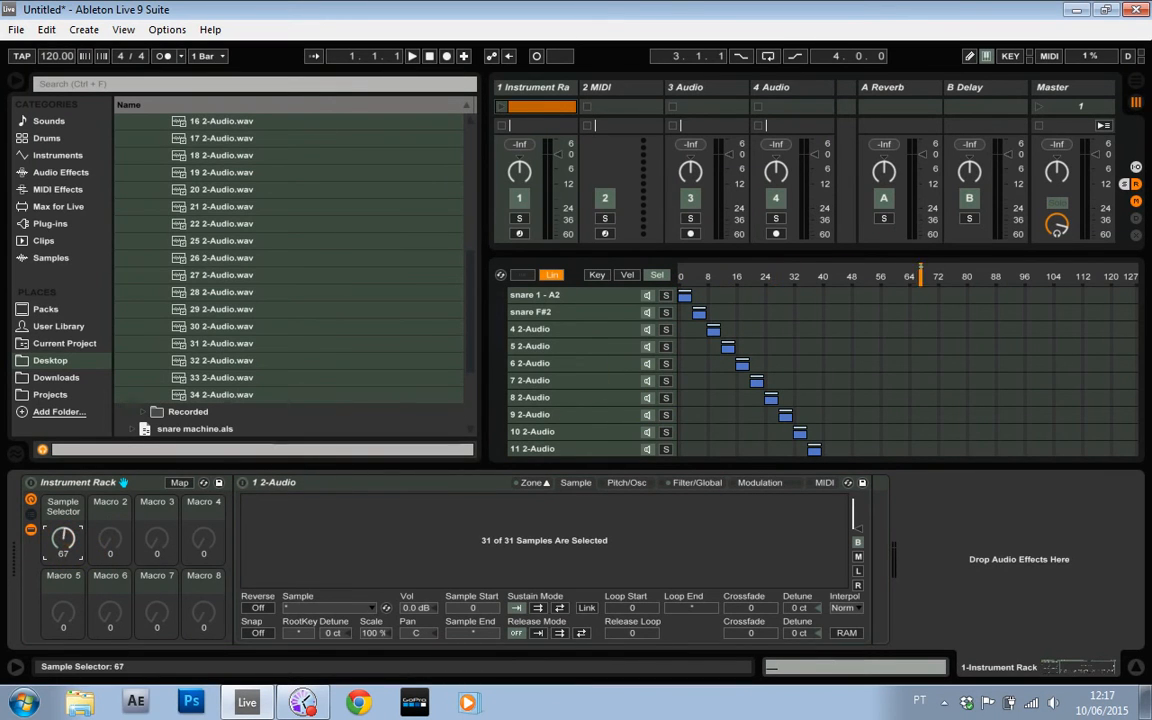
# Step: Adjust the Sample Selector macro on the Instrument Rack and start playback to hear it
pyautogui.moveTo(64, 540); pyautogui.dragTo(64, 580)
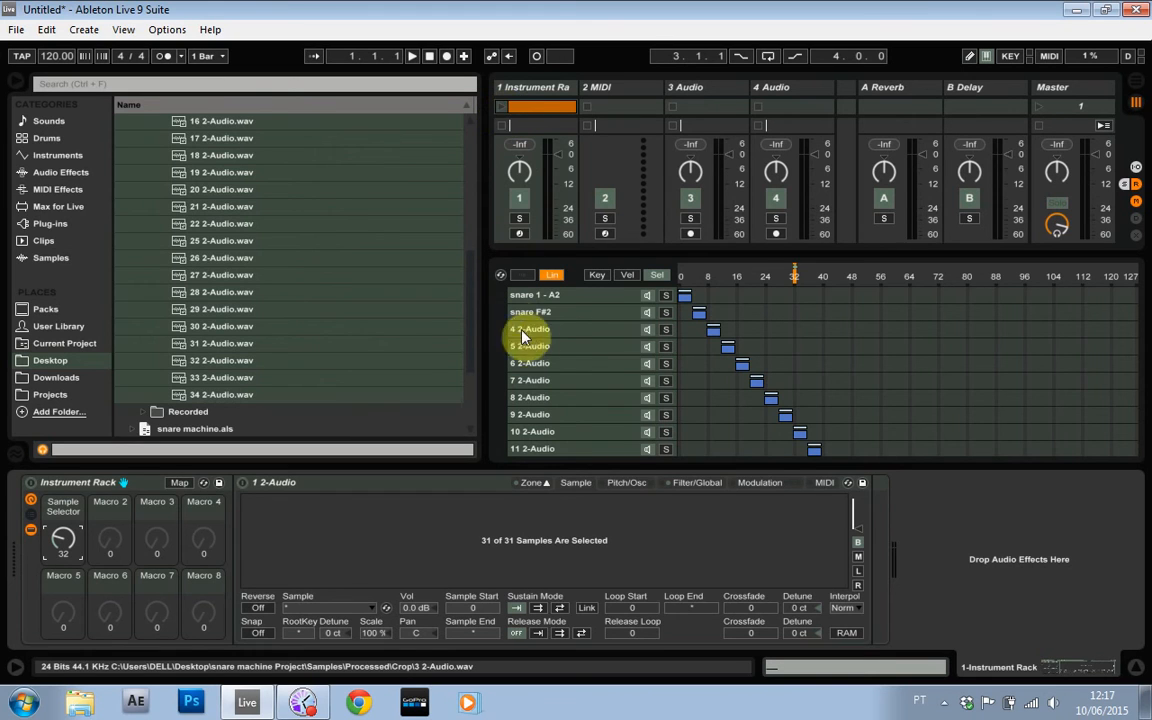
pyautogui.moveTo(556, 336)
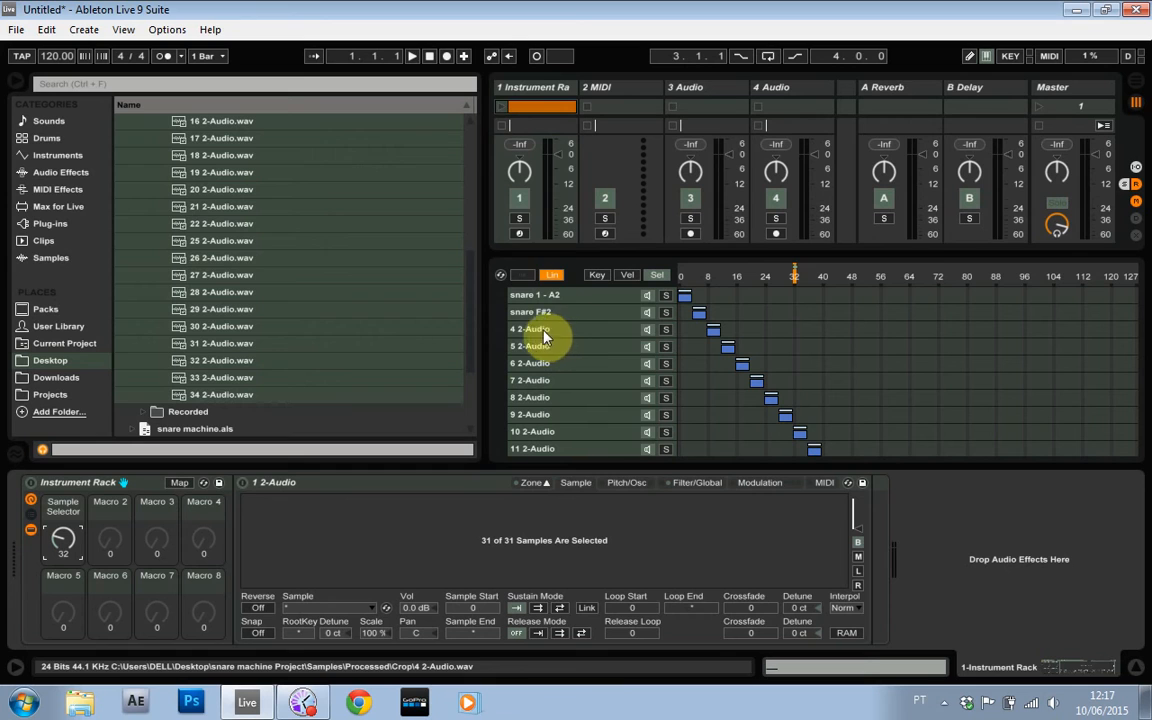
pyautogui.moveTo(380, 204)
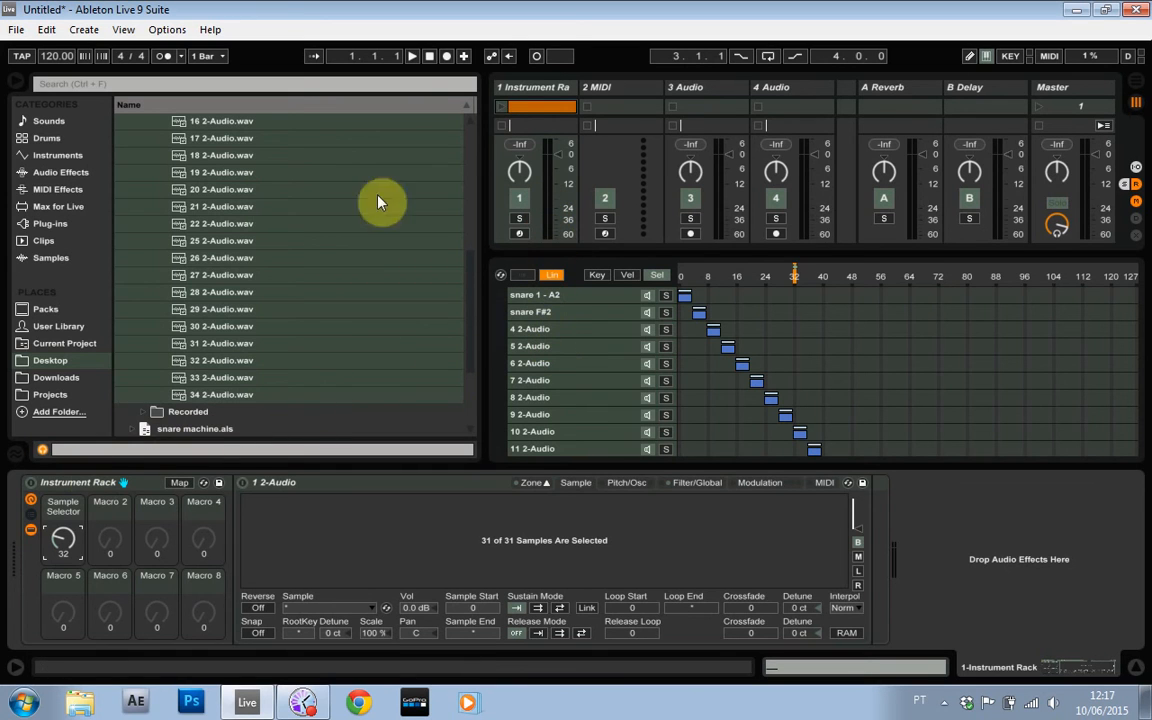
pyautogui.click(412, 56)
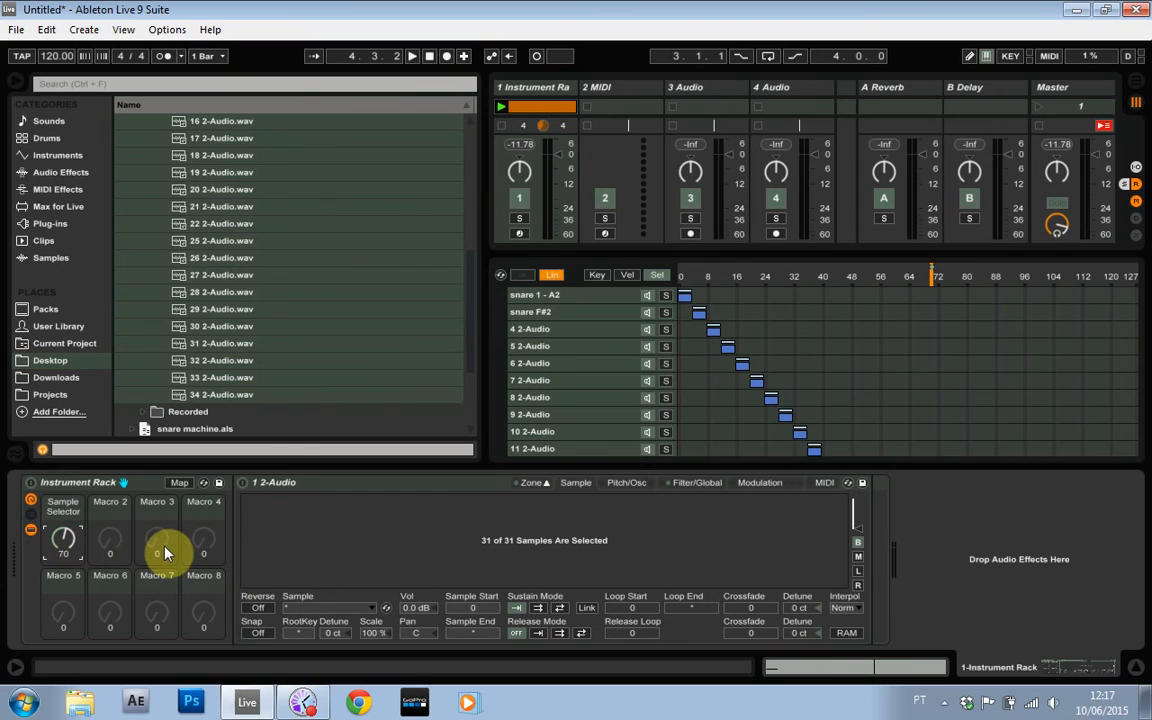
pyautogui.moveTo(136, 508)
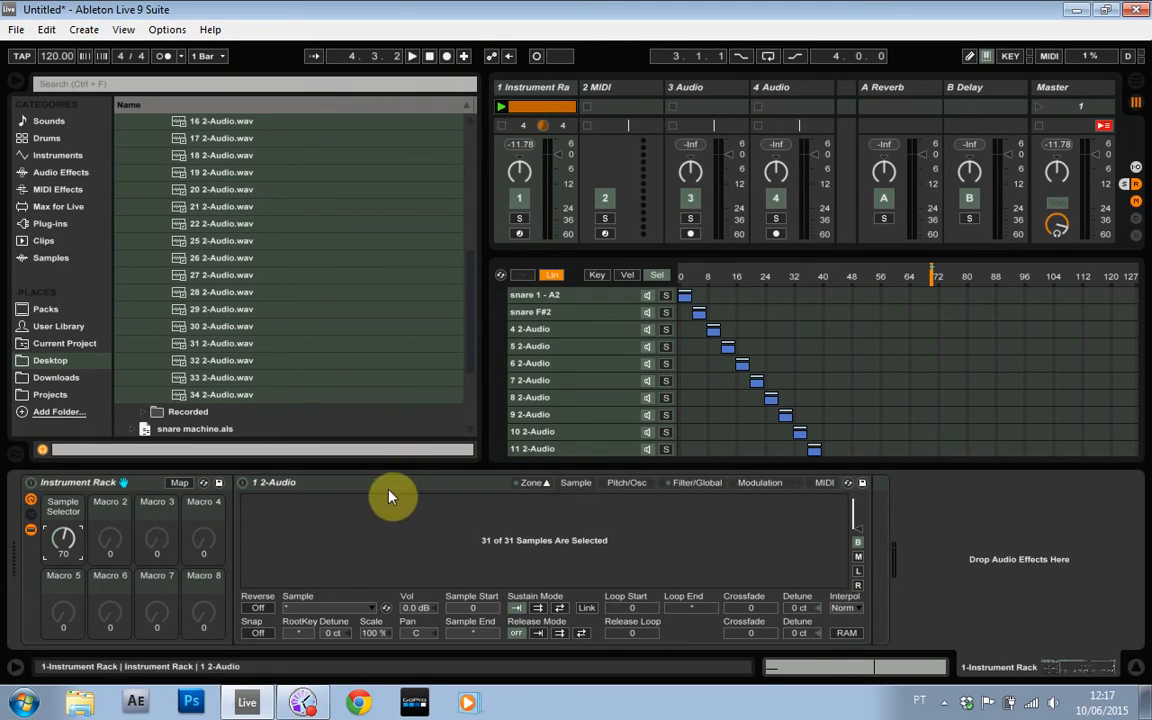
# Step: Fold the Sampler and load the Drums-Snare Compressor preset into the rack's chain
pyautogui.click(242, 482)
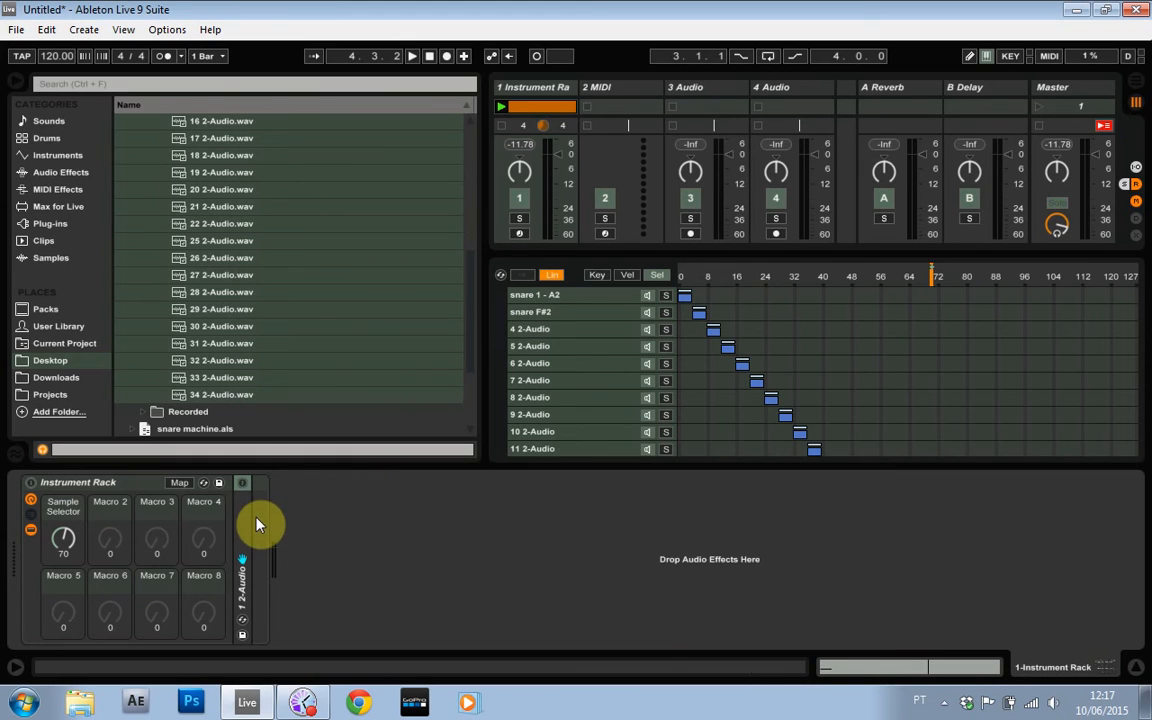
pyautogui.click(60, 172)
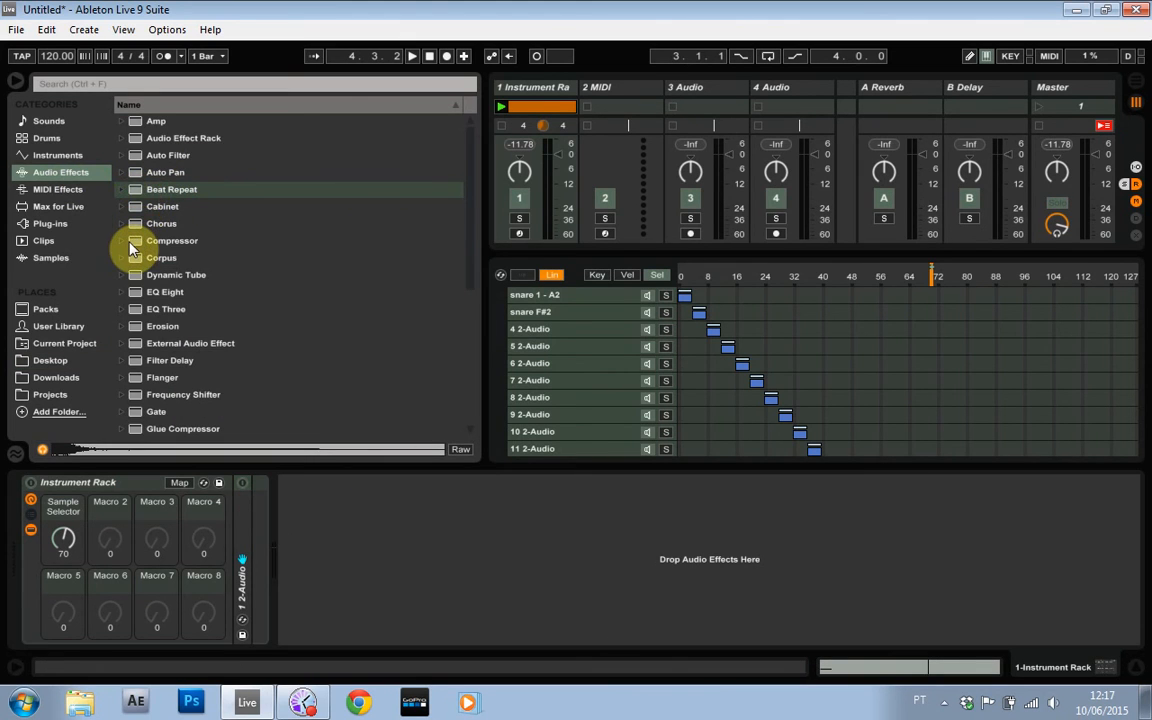
pyautogui.click(134, 240)
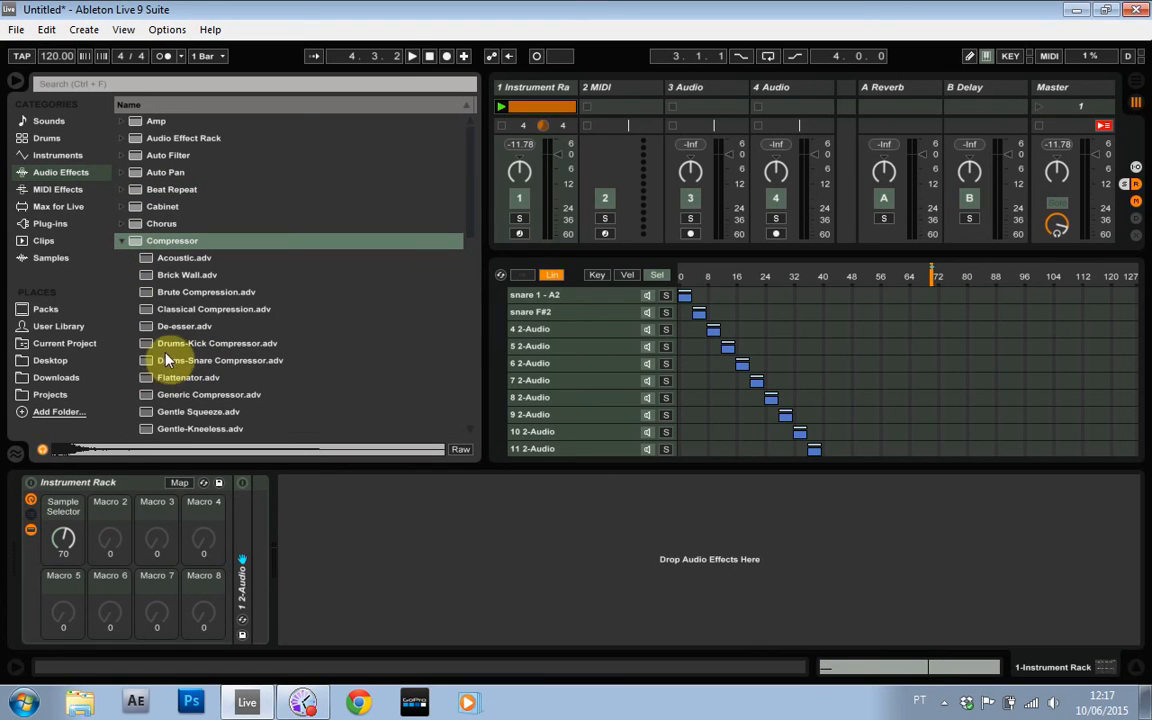
pyautogui.click(220, 360)
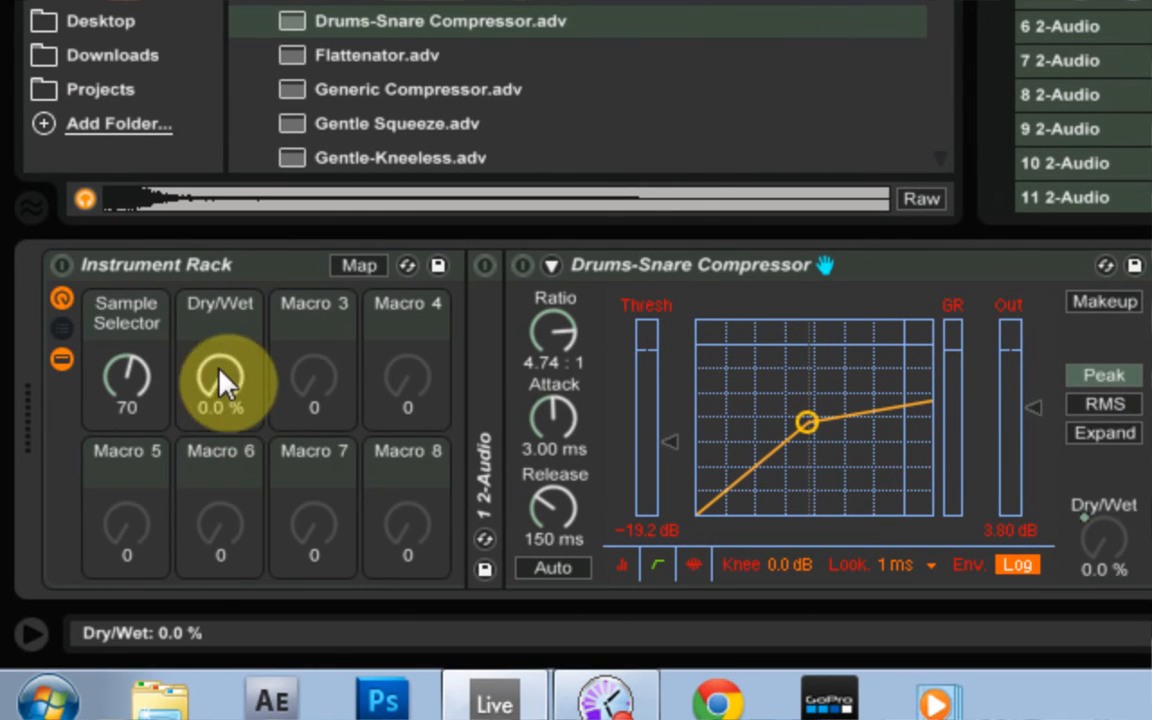
pyautogui.moveTo(464, 376)
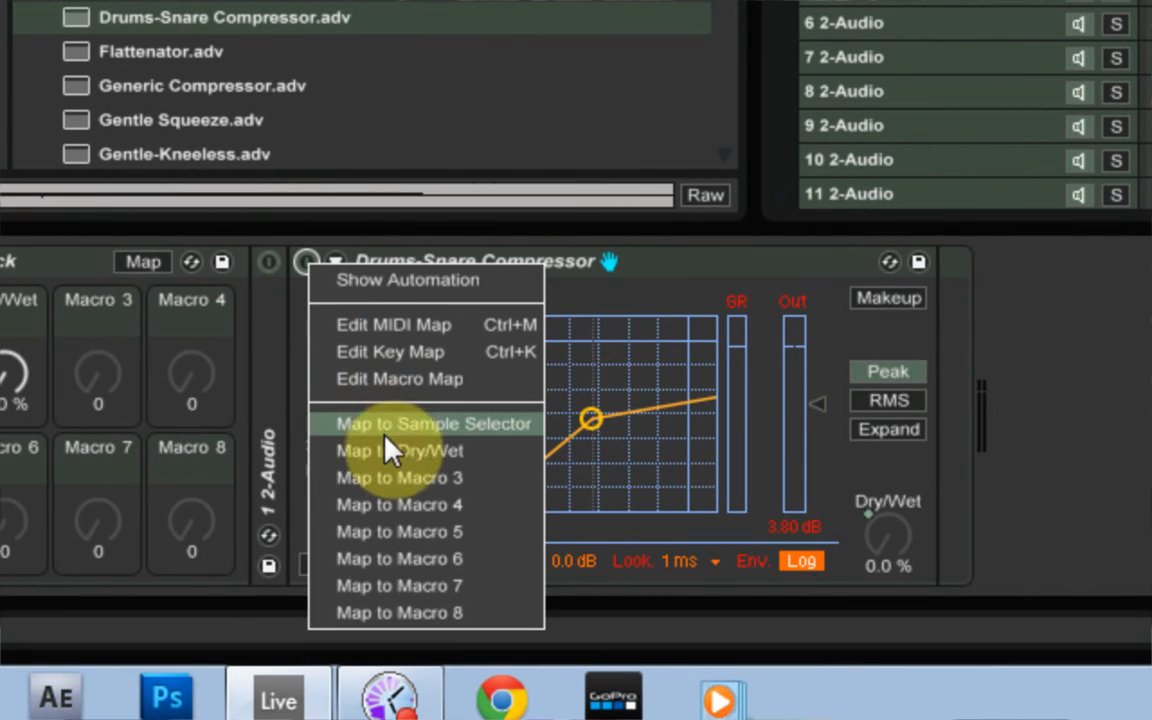
# Step: Map the compressor's Activator to the Dry/Wet macro and enter Map mode for its Dry/Wet knob
pyautogui.click(434, 424)
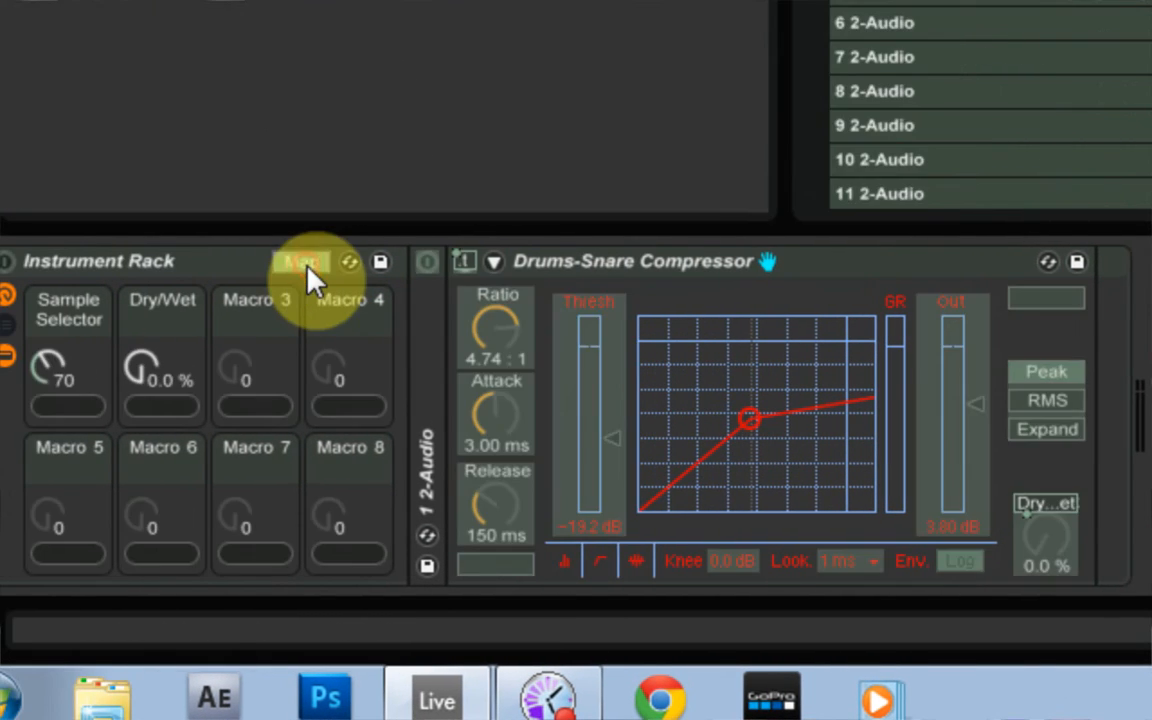
pyautogui.click(304, 260)
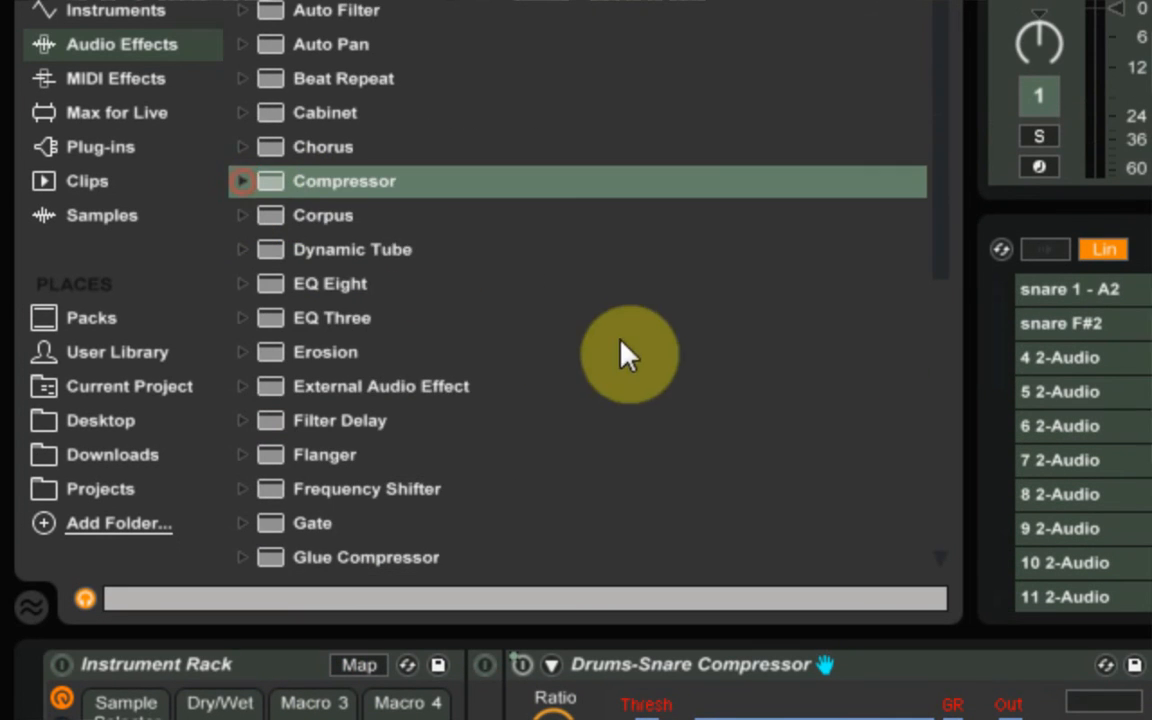
# Step: Load the A Bit Warmer Saturator preset into the chain after the compressor
pyautogui.scroll(-3)
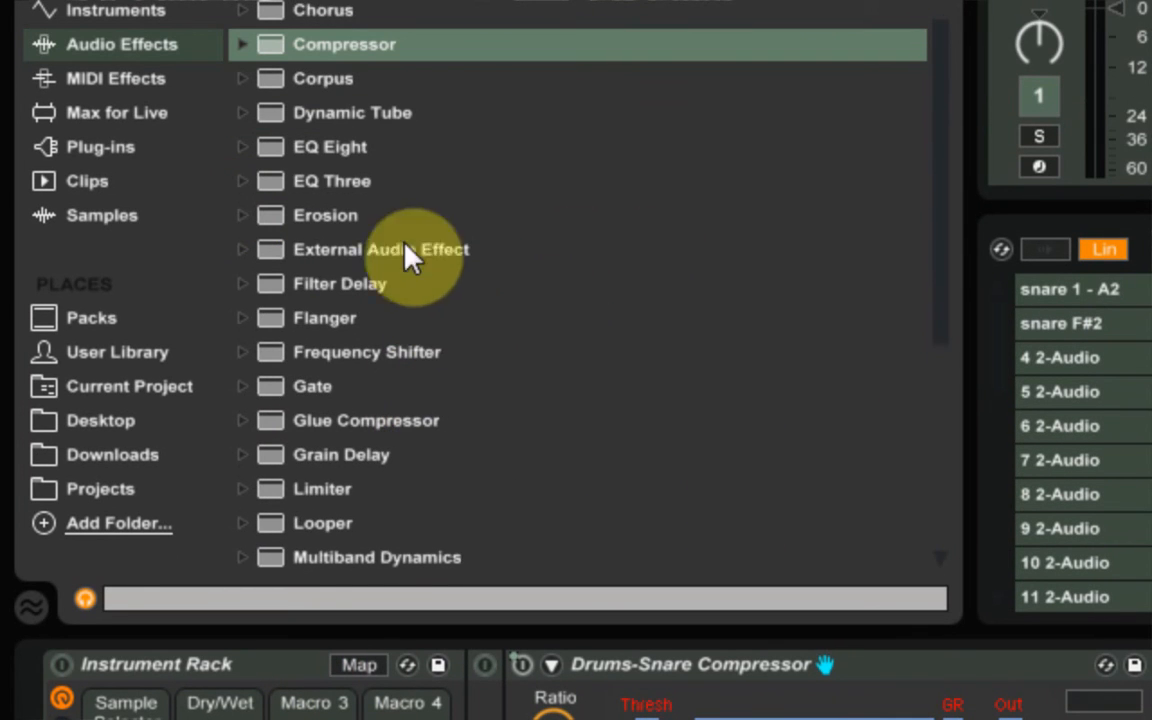
pyautogui.scroll(-3)
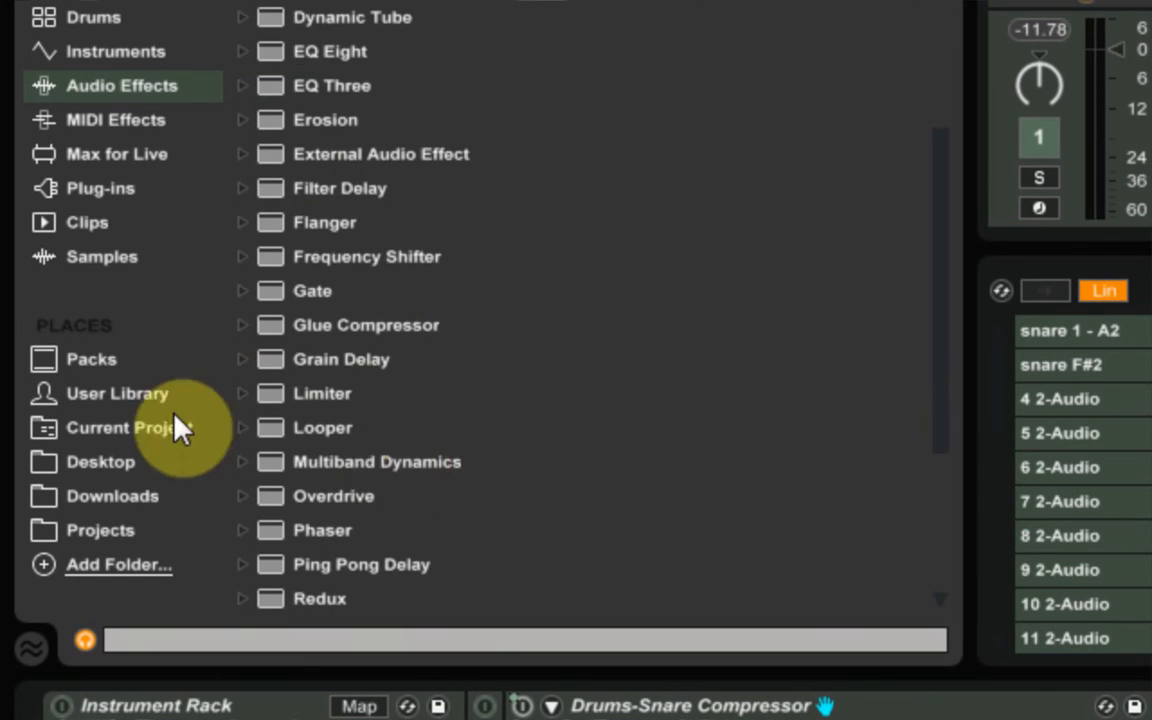
pyautogui.scroll(-3)
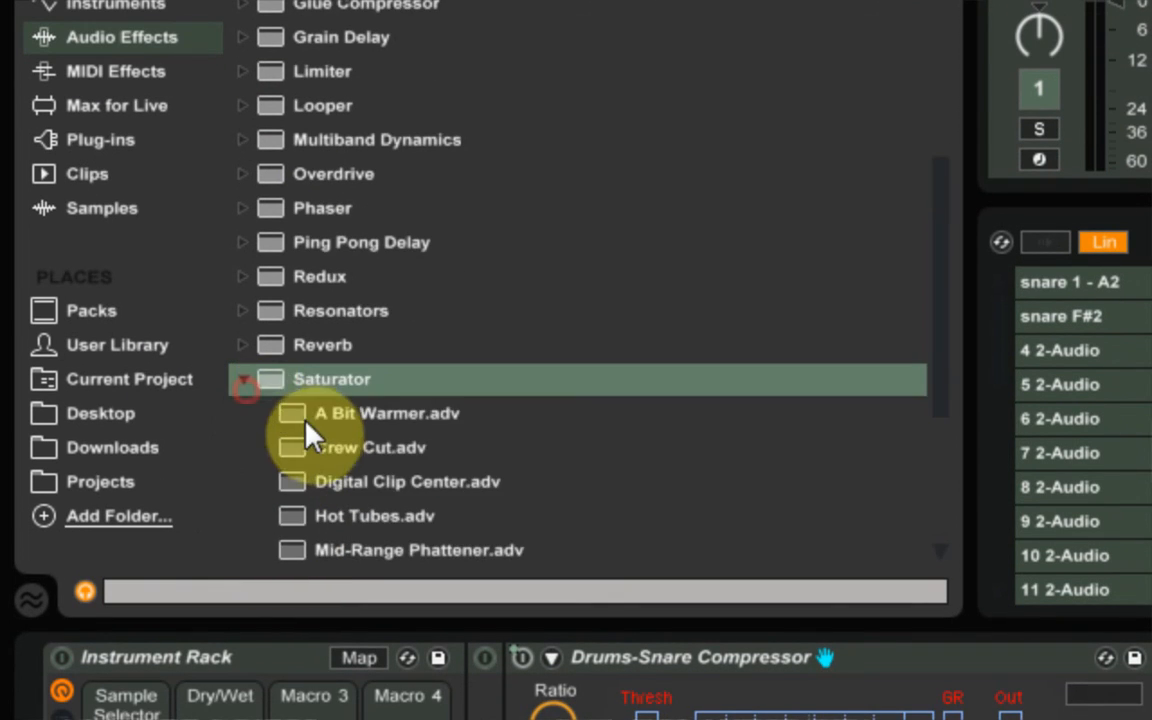
pyautogui.doubleClick(384, 412)
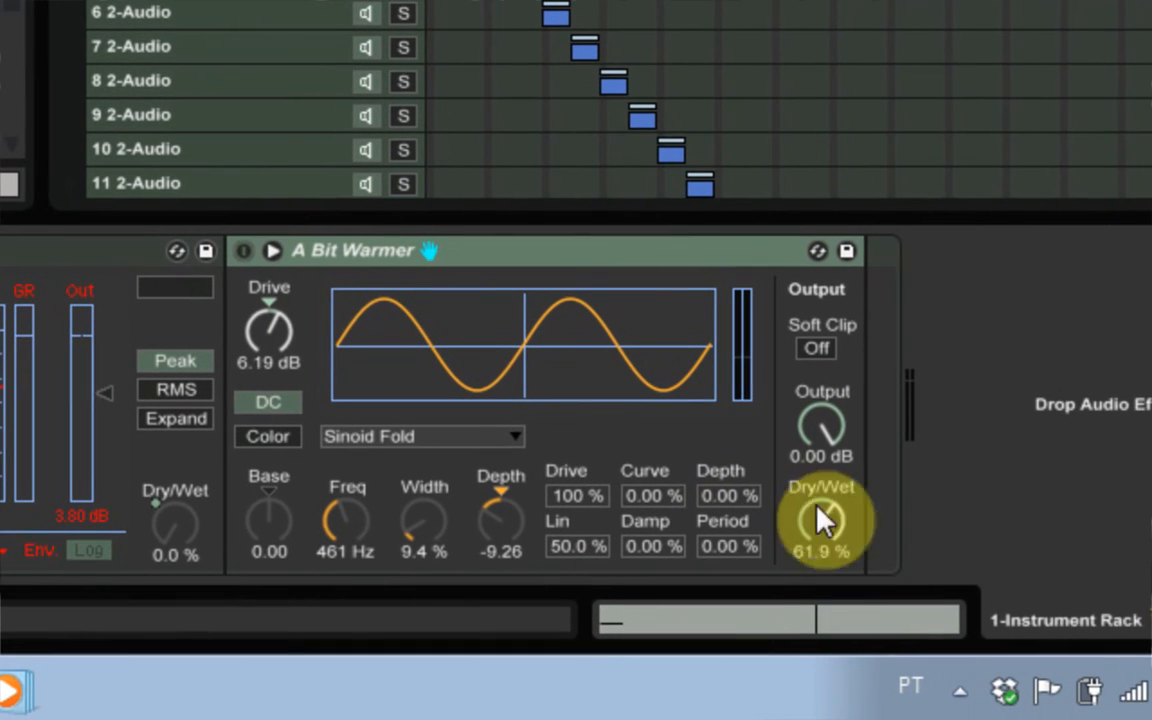
# Step: Map the saturator's on switch to Macro 4 alongside Drive and Dry/Wet, then exit Map mode
pyautogui.rightClick(822, 516)
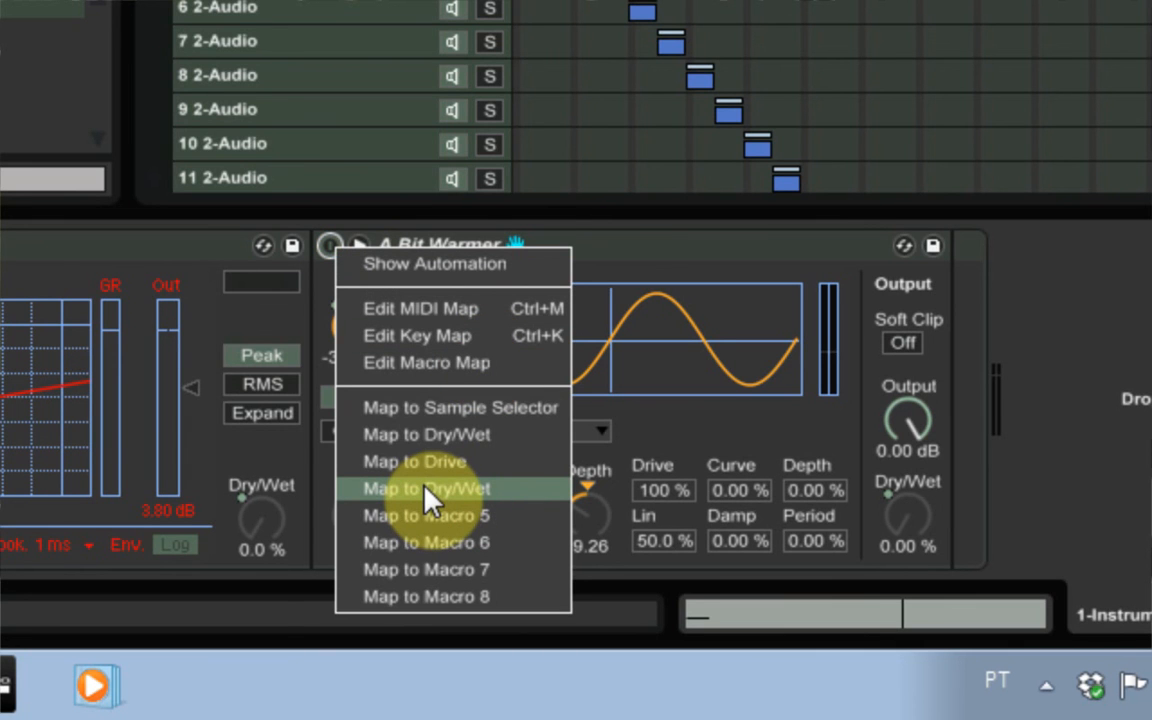
pyautogui.click(426, 488)
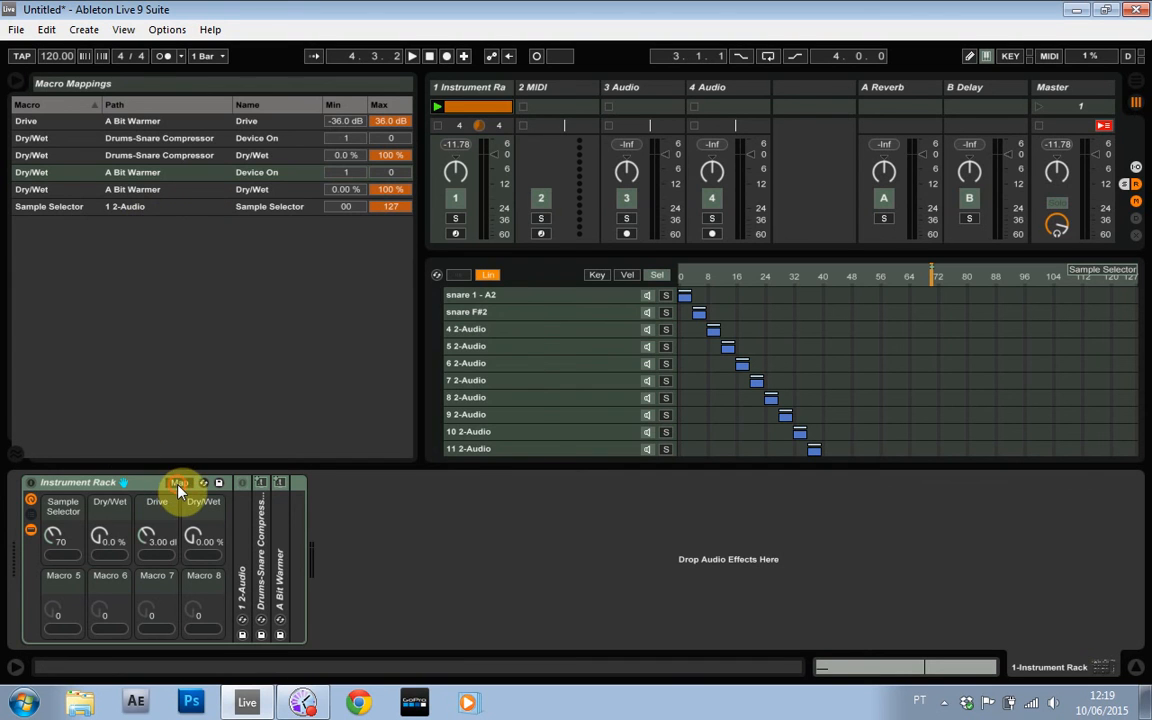
pyautogui.click(180, 482)
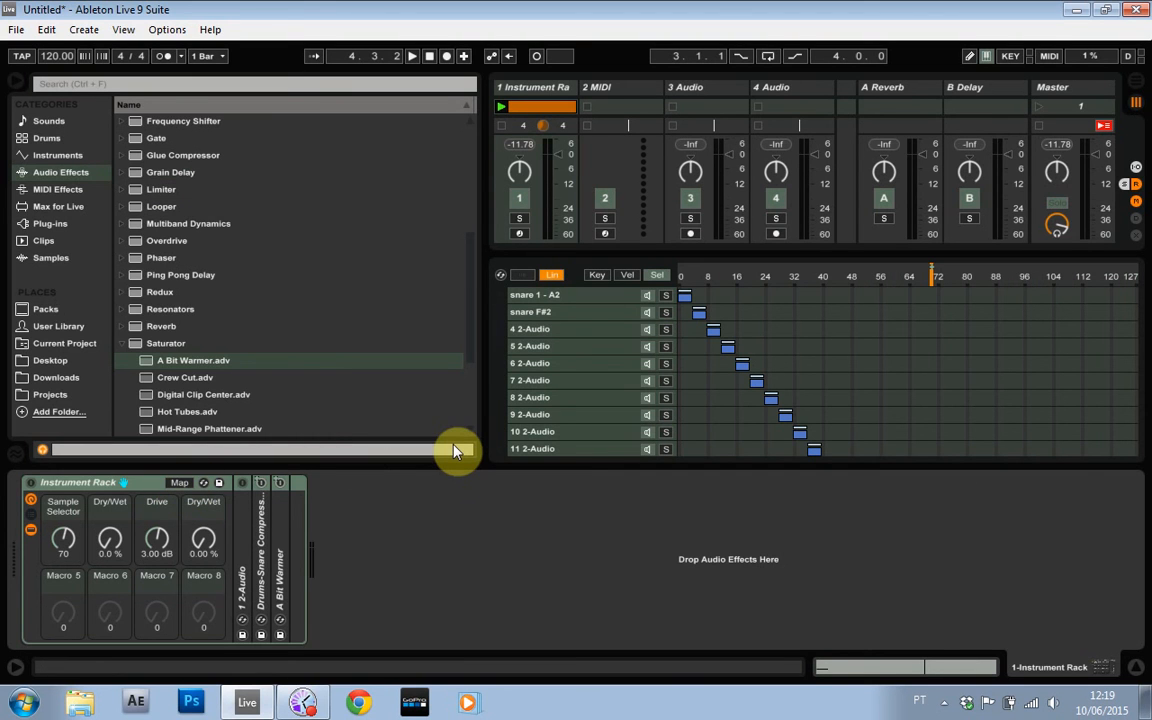